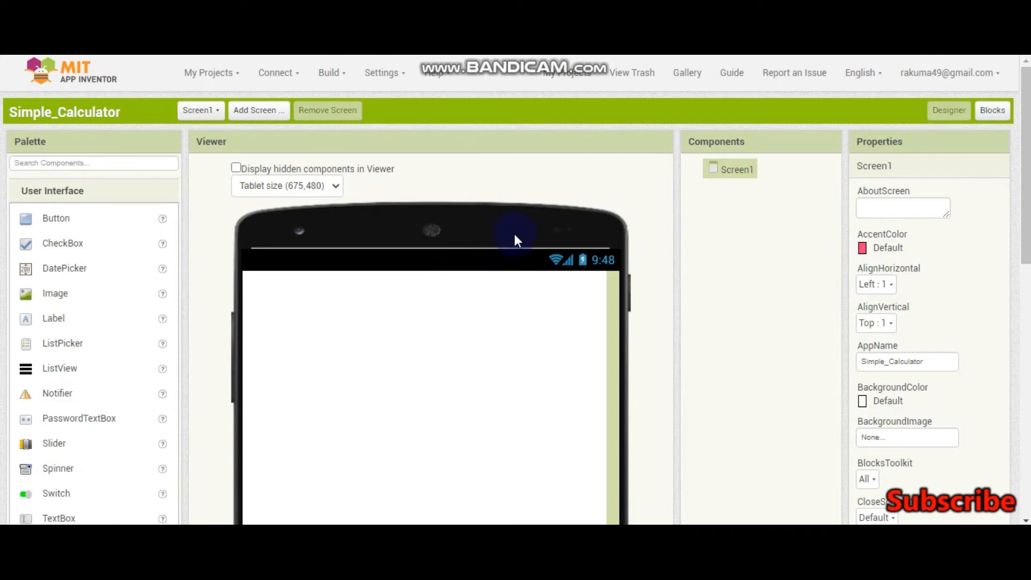
{"action": "mouse_move", "coordinate": [515, 238]}
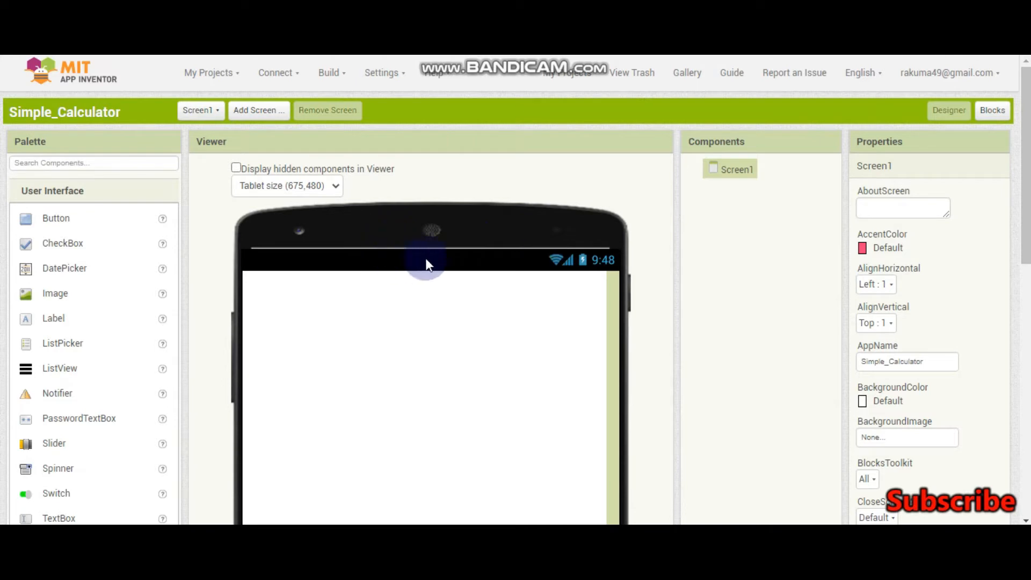
{"action": "mouse_move", "coordinate": [227, 191]}
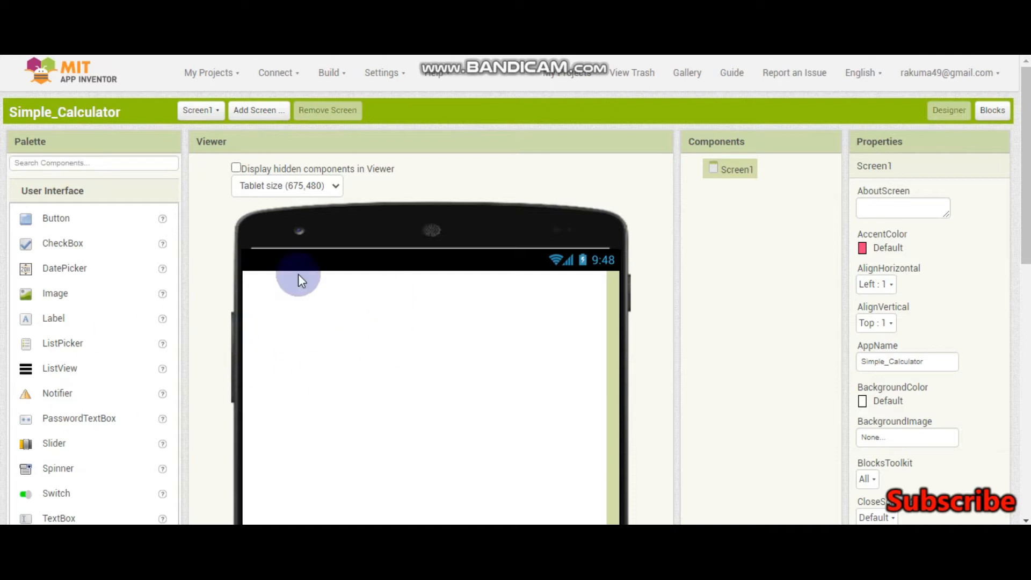
{"action": "mouse_move", "coordinate": [466, 205]}
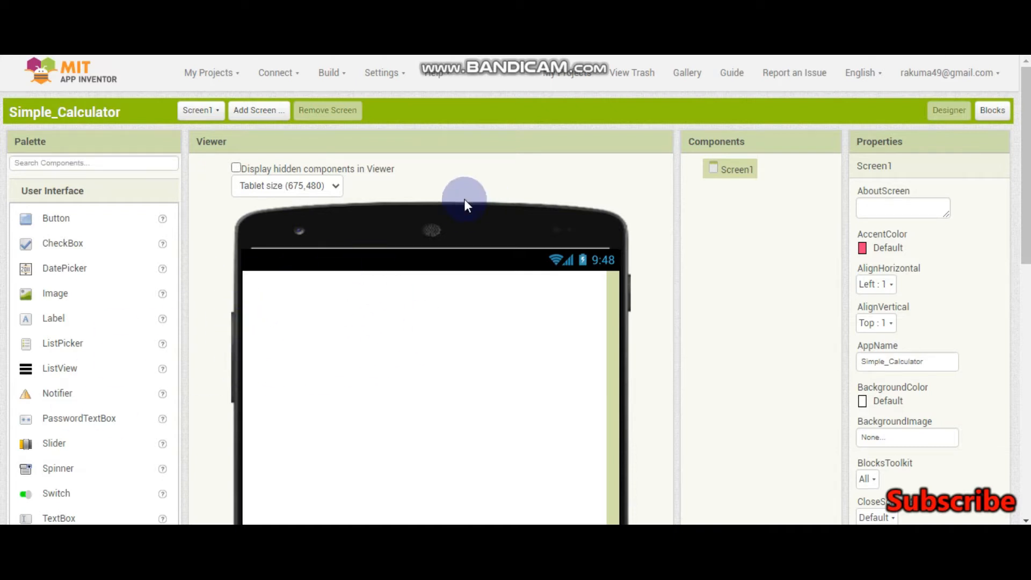
{"action": "mouse_move", "coordinate": [589, 231]}
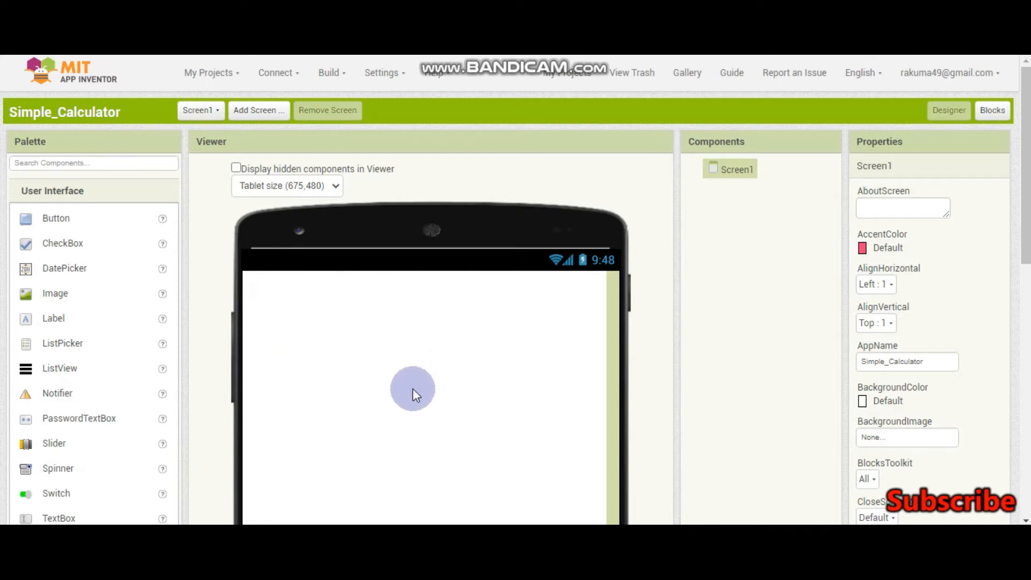
{"action": "mouse_move", "coordinate": [608, 398]}
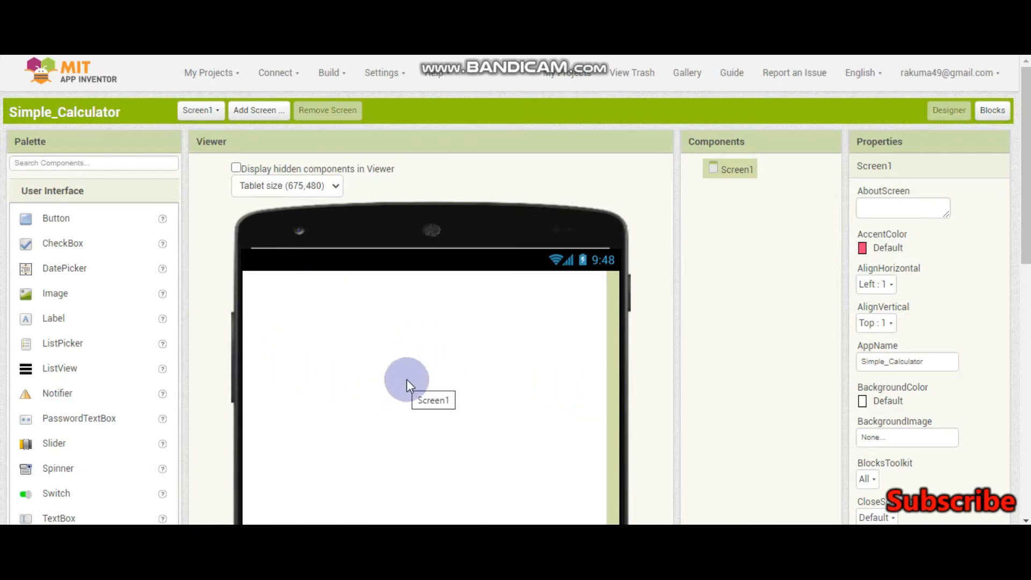
{"action": "mouse_move", "coordinate": [329, 444]}
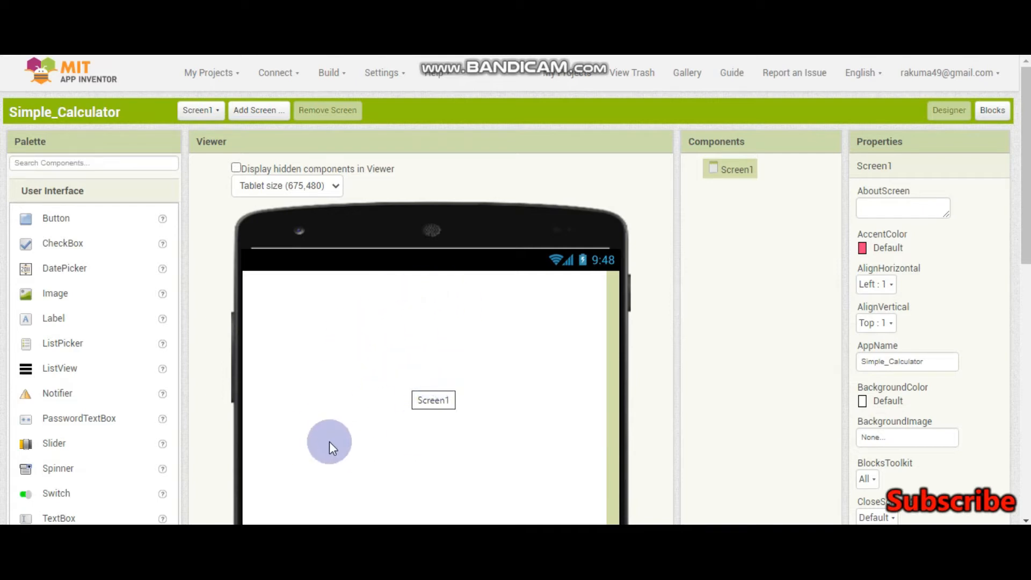
Add a text box to Screen1 with a horizontal arrangement below the text boxes.
{"action": "scroll", "scroll_direction": "down", "scroll_amount": 3}
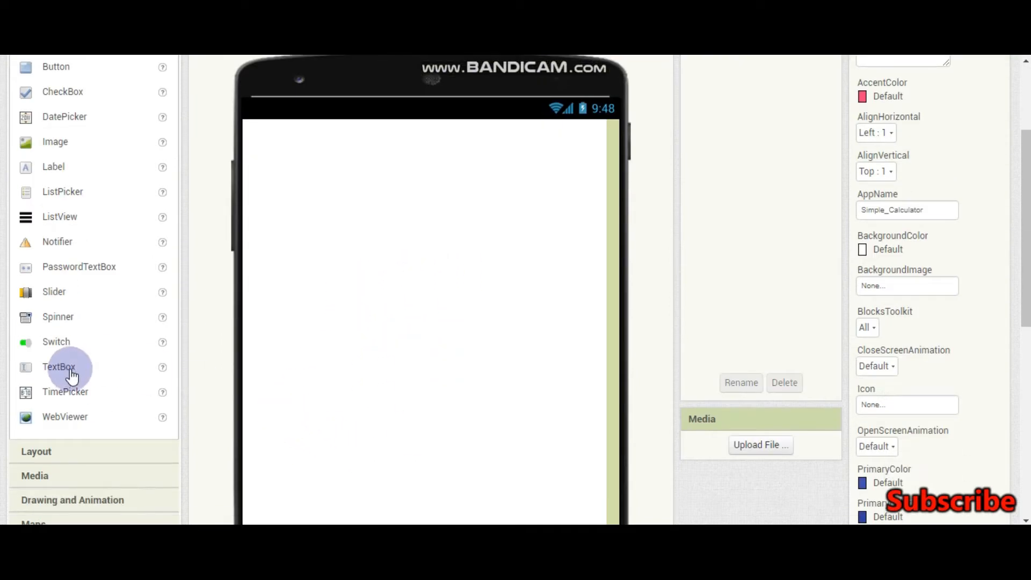
{"action": "left_click_drag", "start_coordinate": [59, 366], "coordinate": [304, 160]}
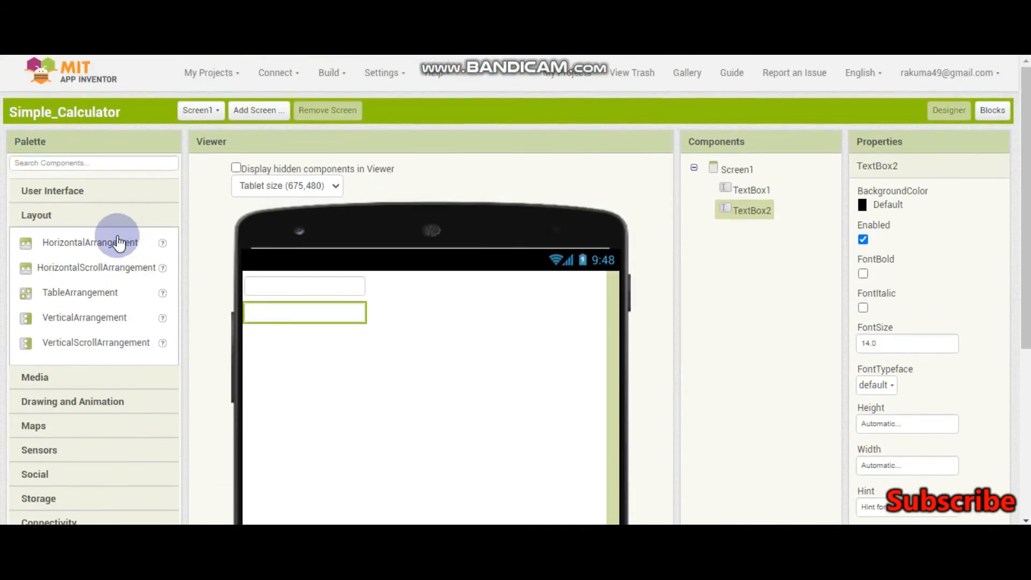
{"action": "left_click_drag", "start_coordinate": [90, 242], "coordinate": [282, 366]}
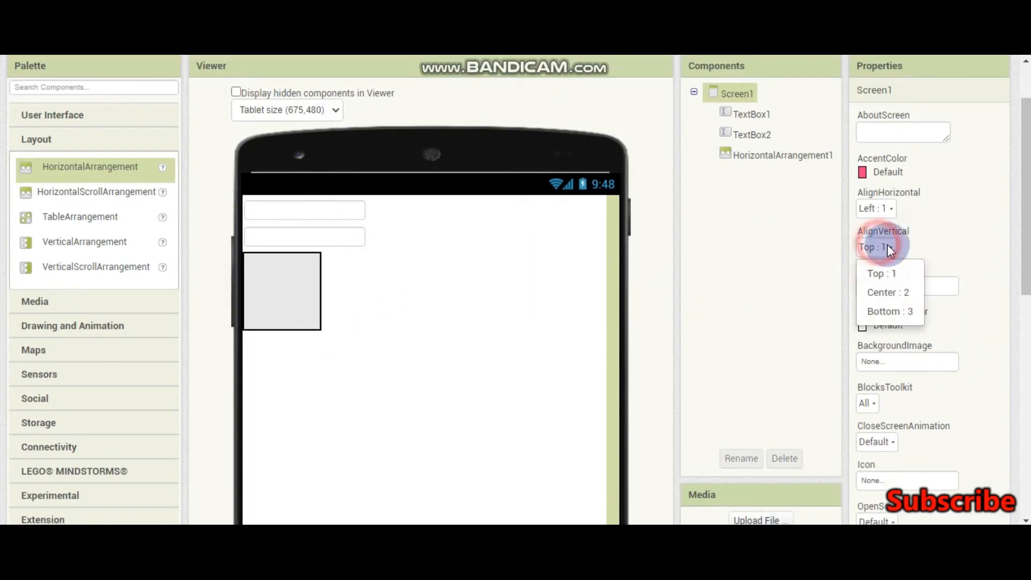
Centre Screen1's contents and make the horizontal arrangement span the full screen width.
{"action": "left_click", "coordinate": [887, 292]}
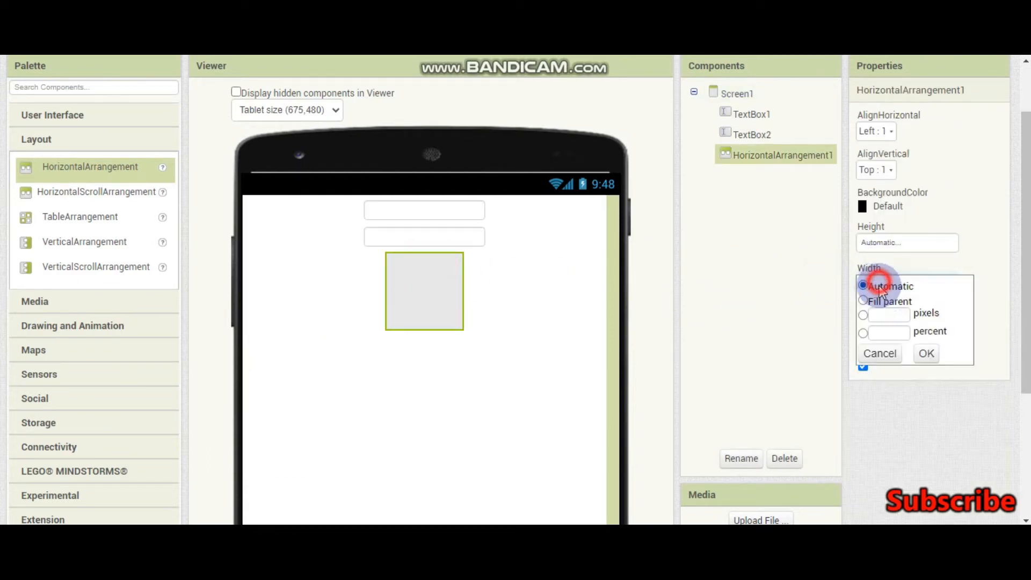
{"action": "left_click", "coordinate": [925, 353]}
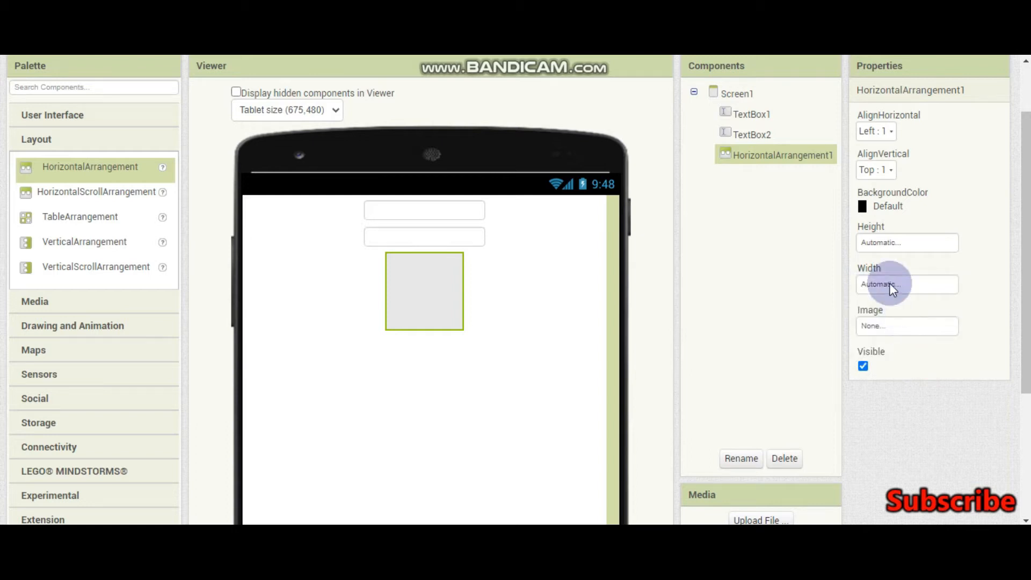
{"action": "left_click", "coordinate": [906, 284]}
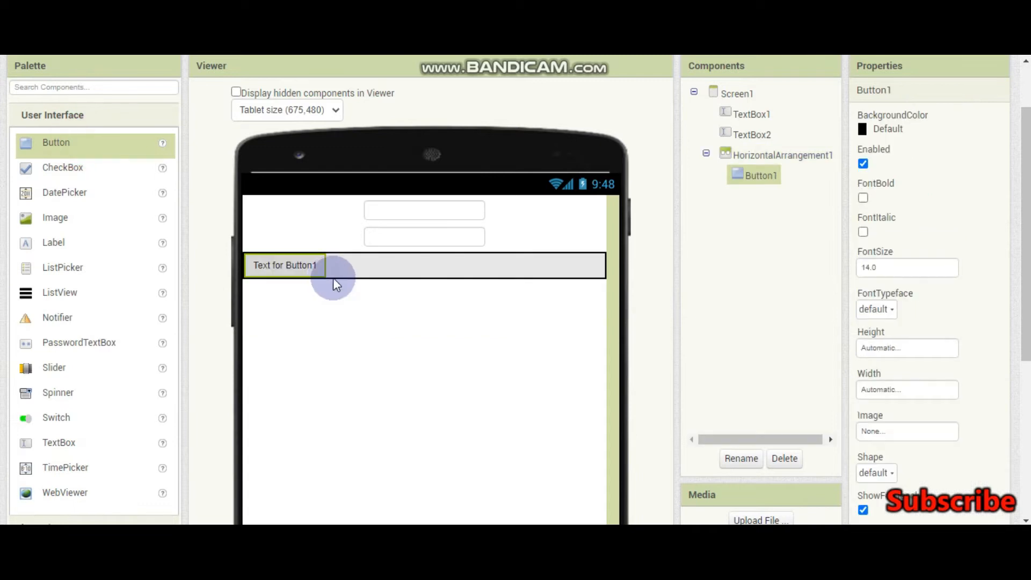
Add a button to the arrangement and label the buttons ADD, SUBTRACT, MULTIPLY, DIVIDE.
{"action": "left_click_drag", "start_coordinate": [56, 143], "coordinate": [370, 264]}
{"action": "type", "text": "A"}
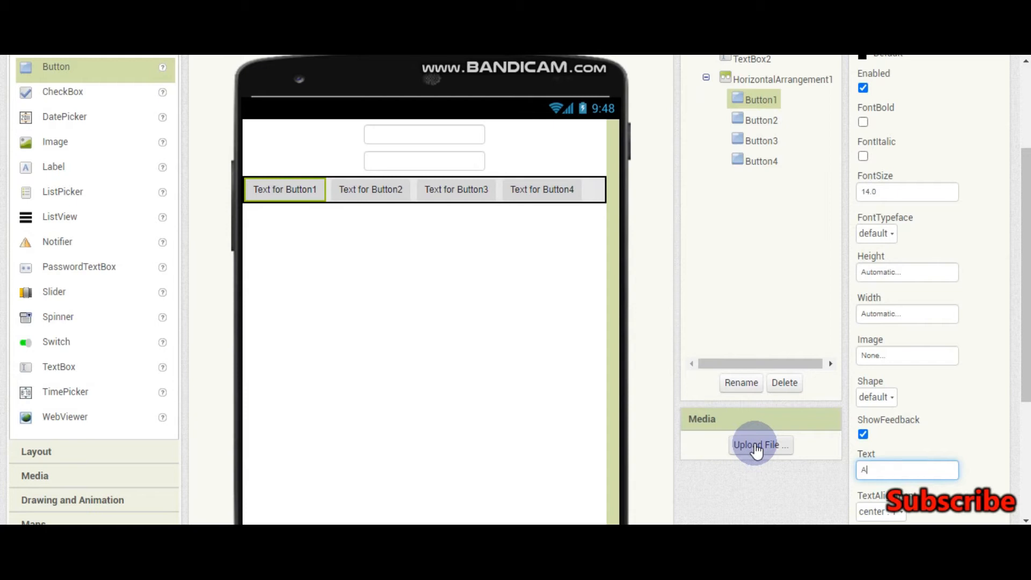
{"action": "type", "text": "d"}
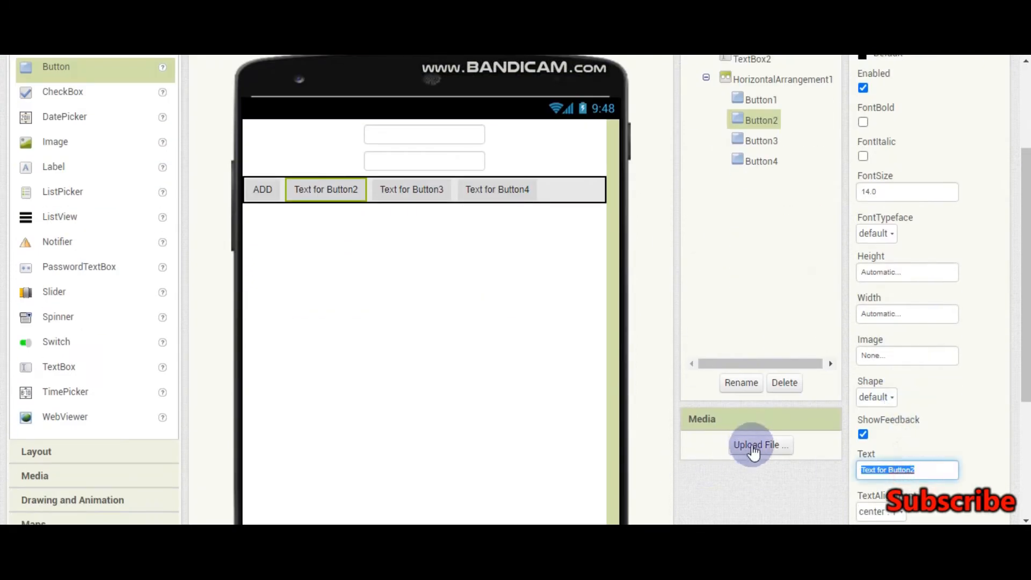
{"action": "type", "text": "SUBTRA"}
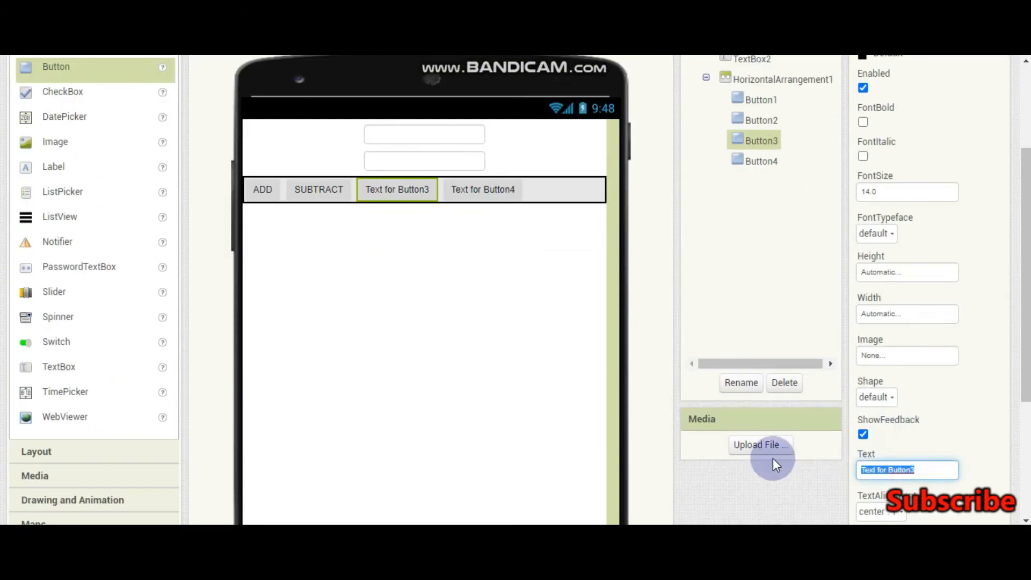
{"action": "type", "text": "MULTI"}
{"action": "type", "text": "D"}
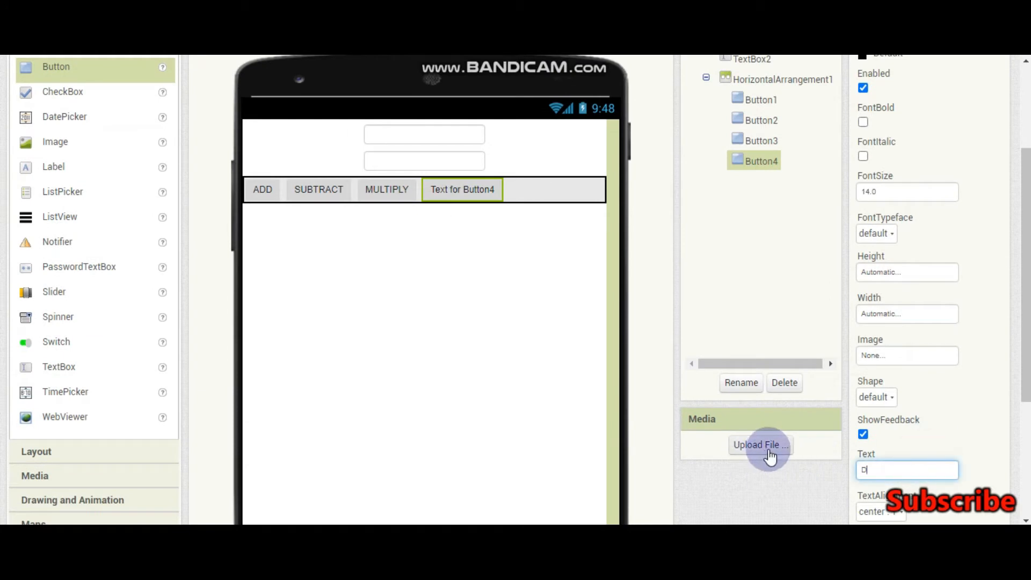
{"action": "type", "text": "IVIDE"}
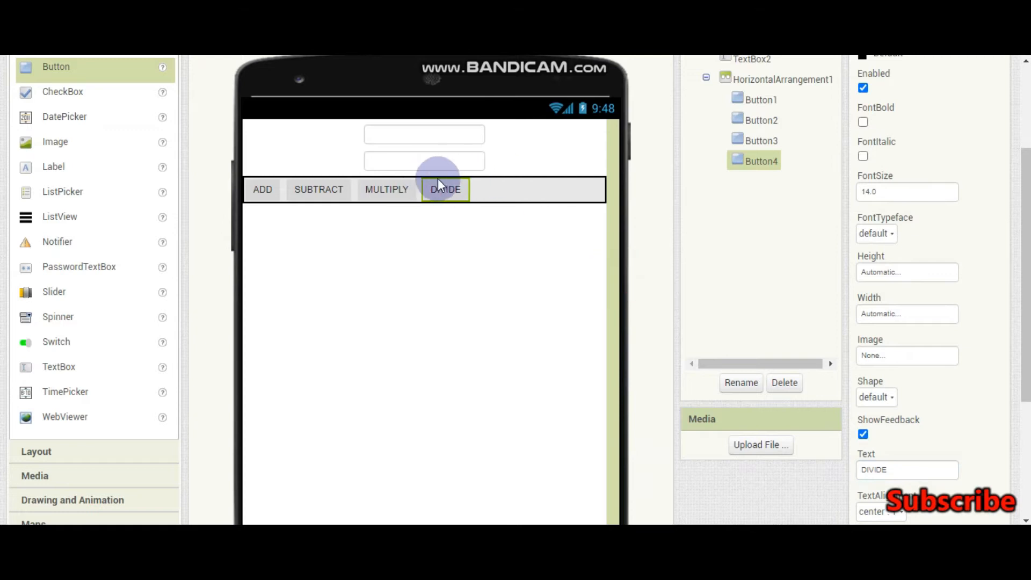
{"action": "left_click", "coordinate": [786, 79]}
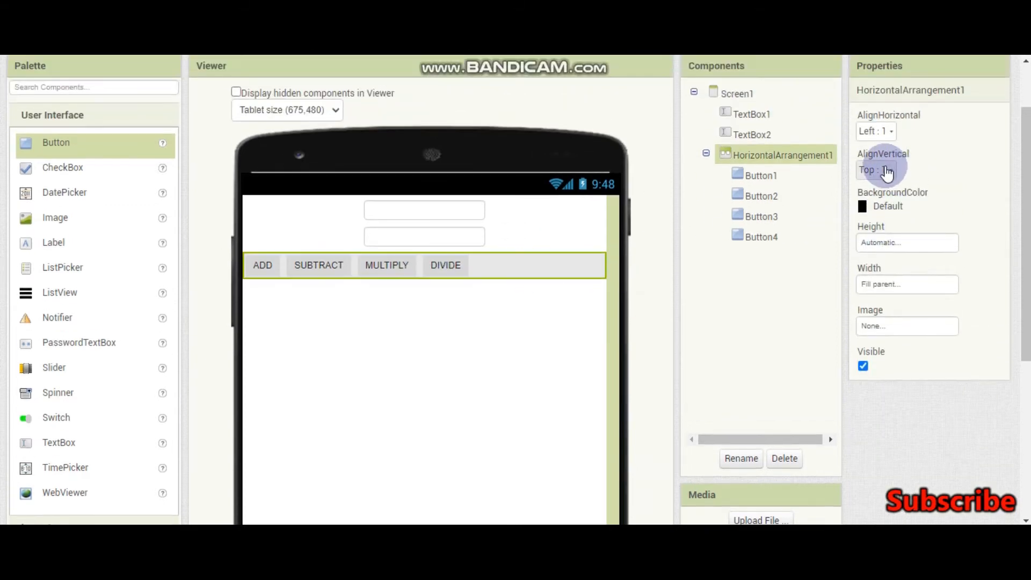
Set HorizontalArrangement1's BackgroundColor to a custom blue shade with reduced opacity.
{"action": "left_click", "coordinate": [881, 131]}
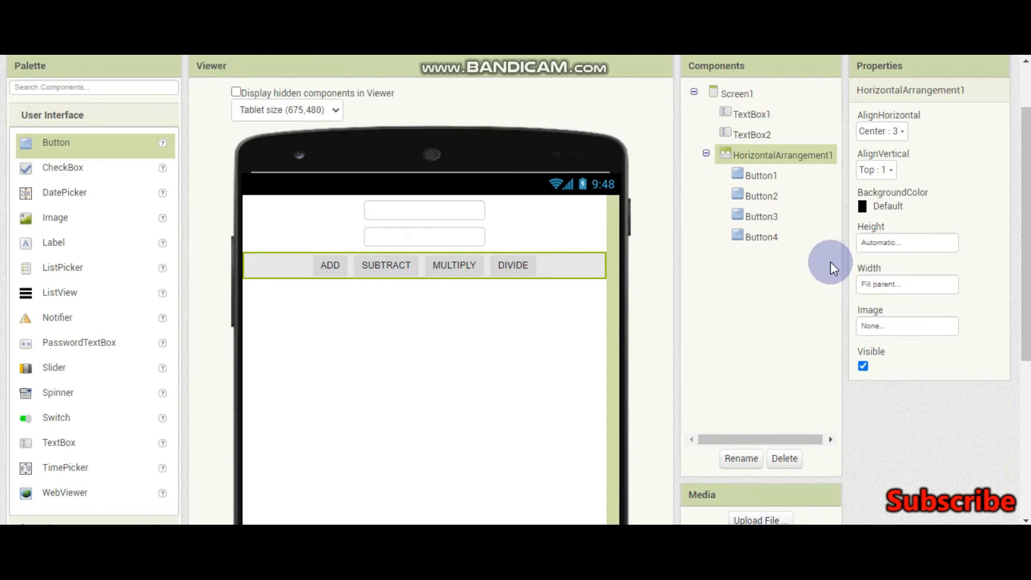
{"action": "left_click", "coordinate": [887, 205]}
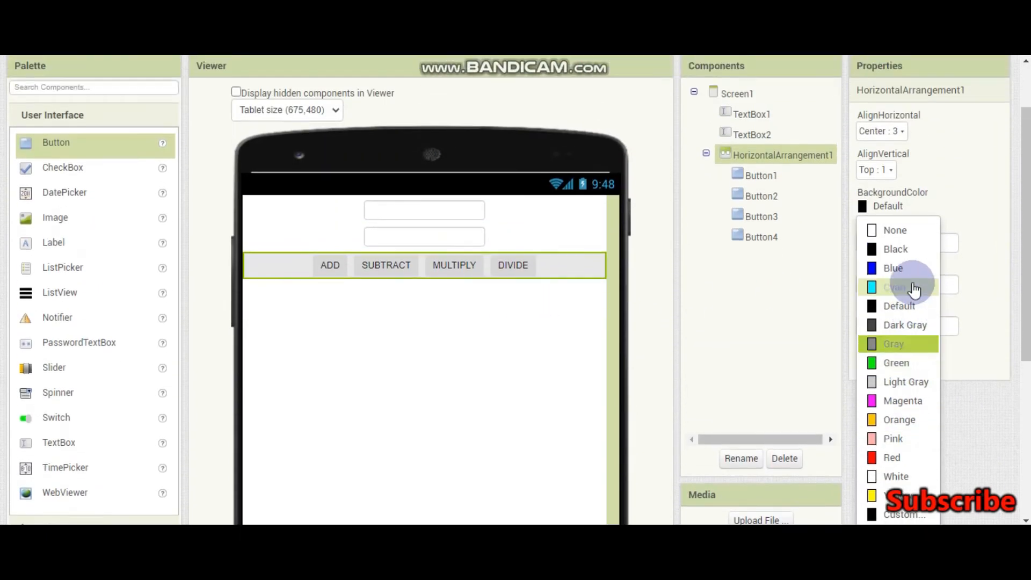
{"action": "left_click", "coordinate": [893, 268]}
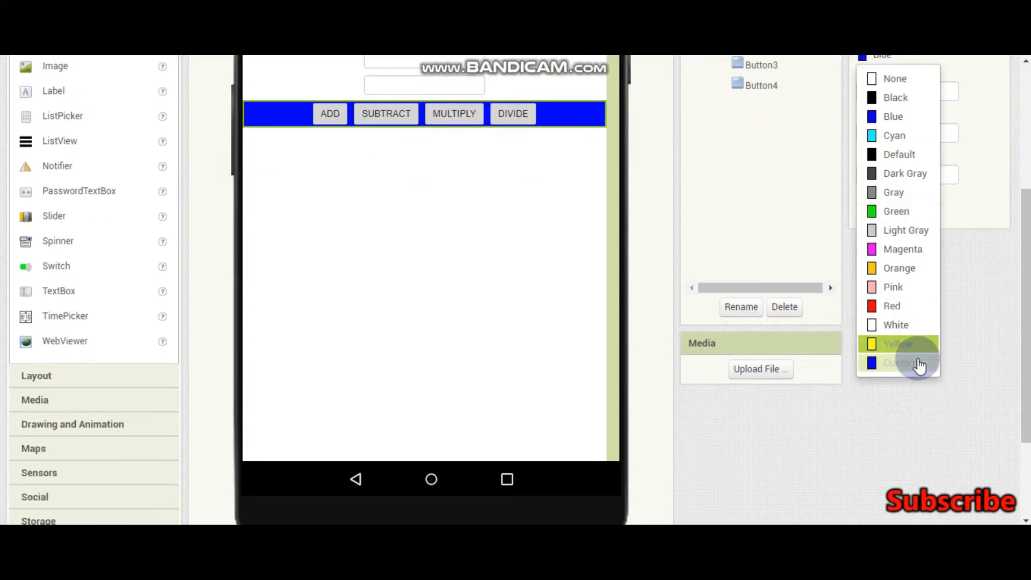
{"action": "left_click", "coordinate": [898, 362]}
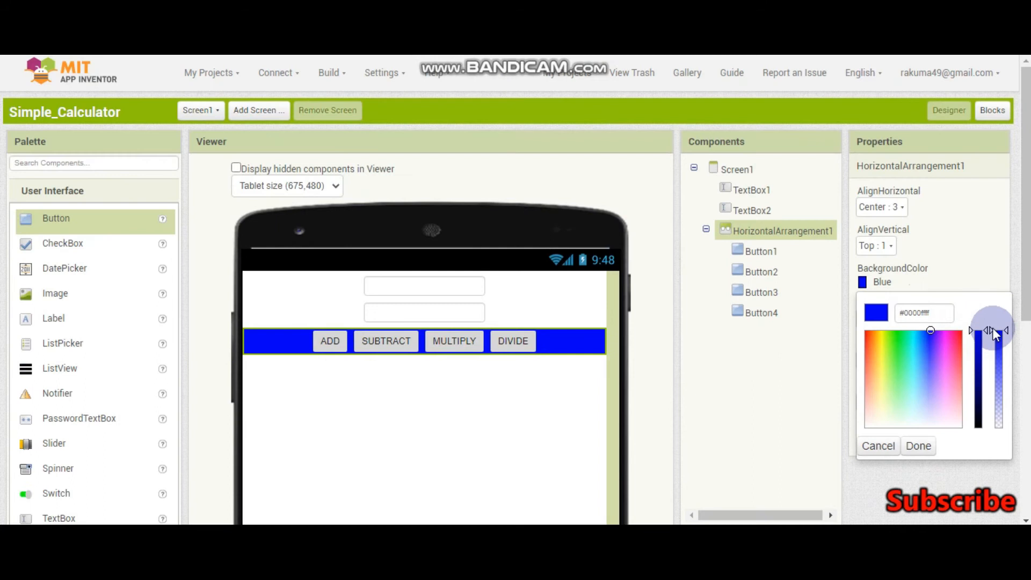
{"action": "left_click_drag", "start_coordinate": [997, 330], "coordinate": [998, 416]}
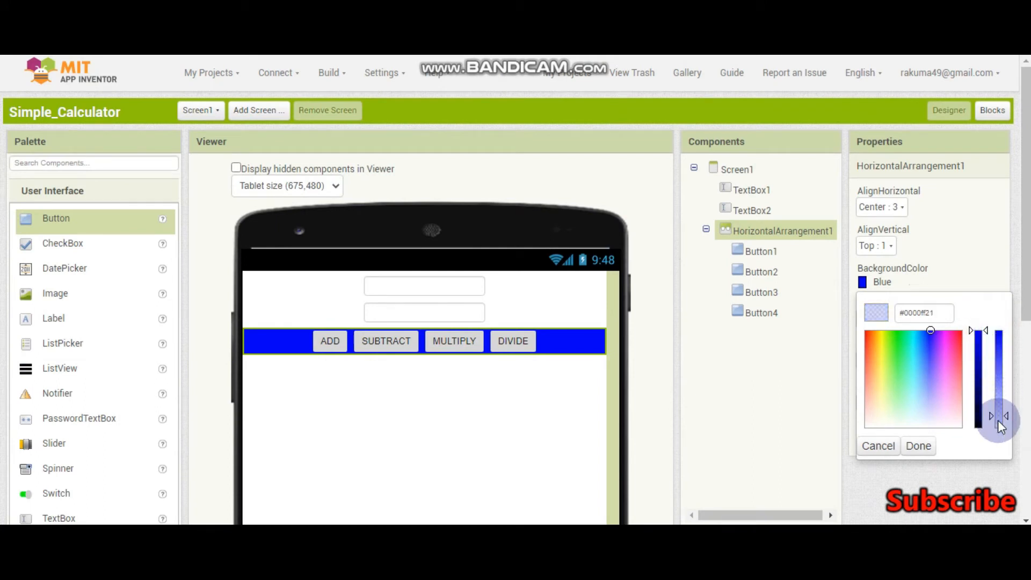
{"action": "left_click_drag", "start_coordinate": [994, 416], "coordinate": [994, 330]}
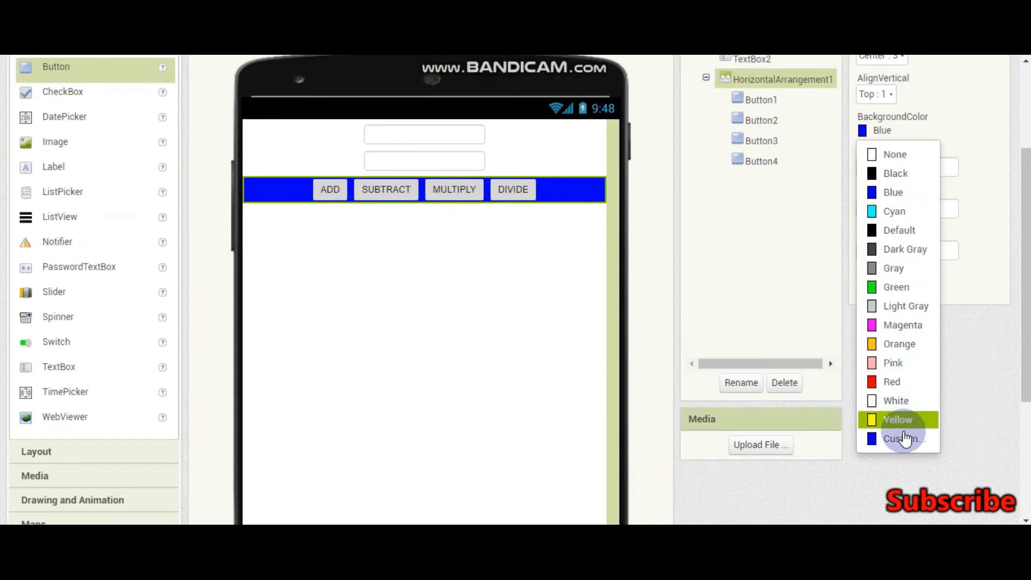
{"action": "left_click", "coordinate": [900, 439]}
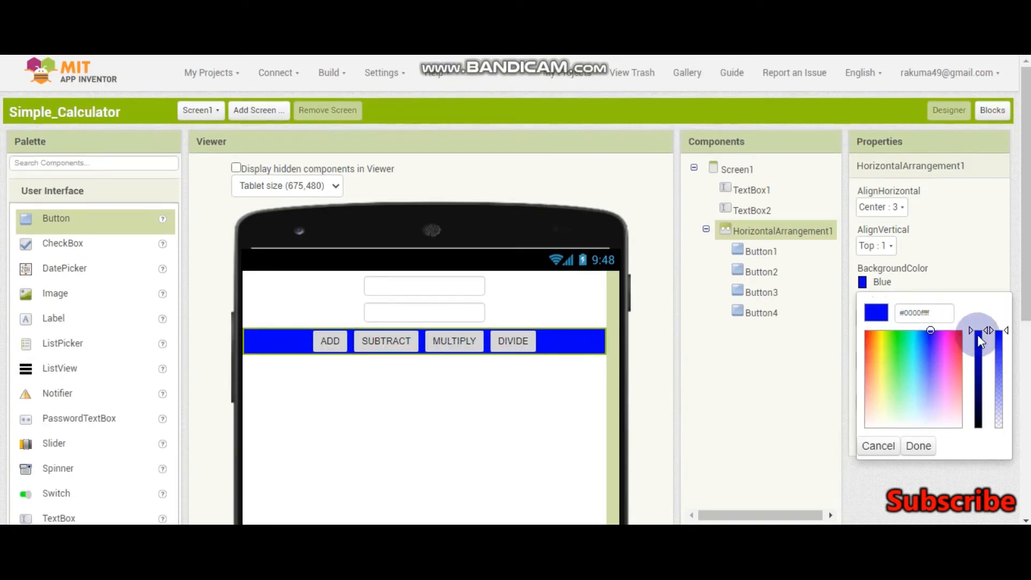
{"action": "left_click_drag", "start_coordinate": [980, 332], "coordinate": [995, 355]}
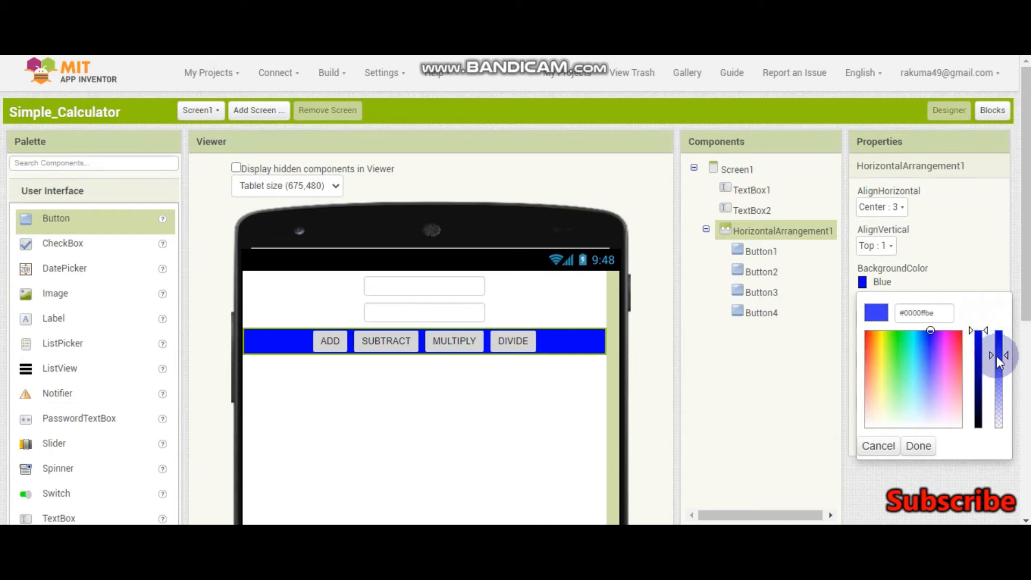
{"action": "left_click_drag", "start_coordinate": [998, 360], "coordinate": [998, 339]}
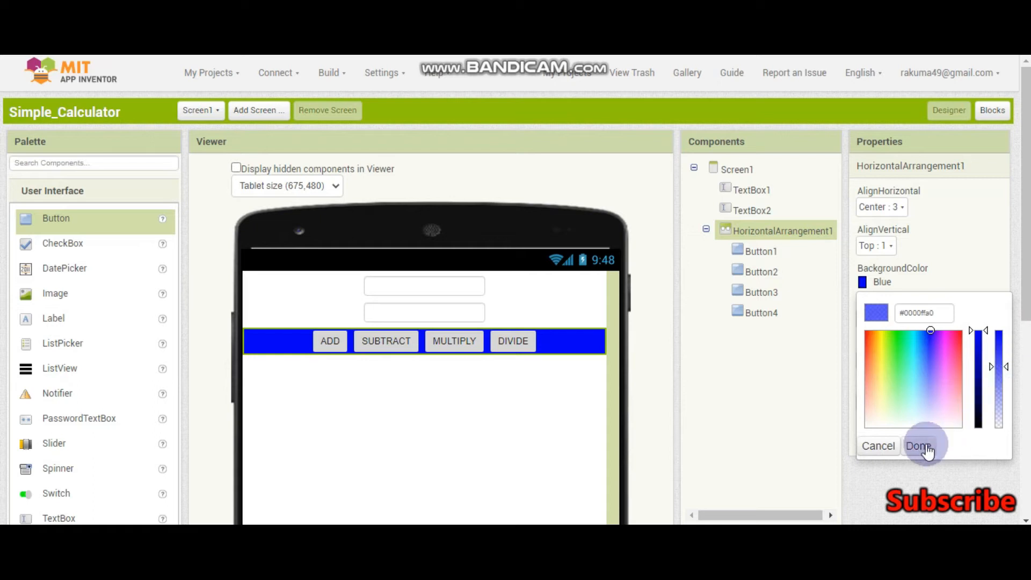
{"action": "left_click", "coordinate": [919, 446]}
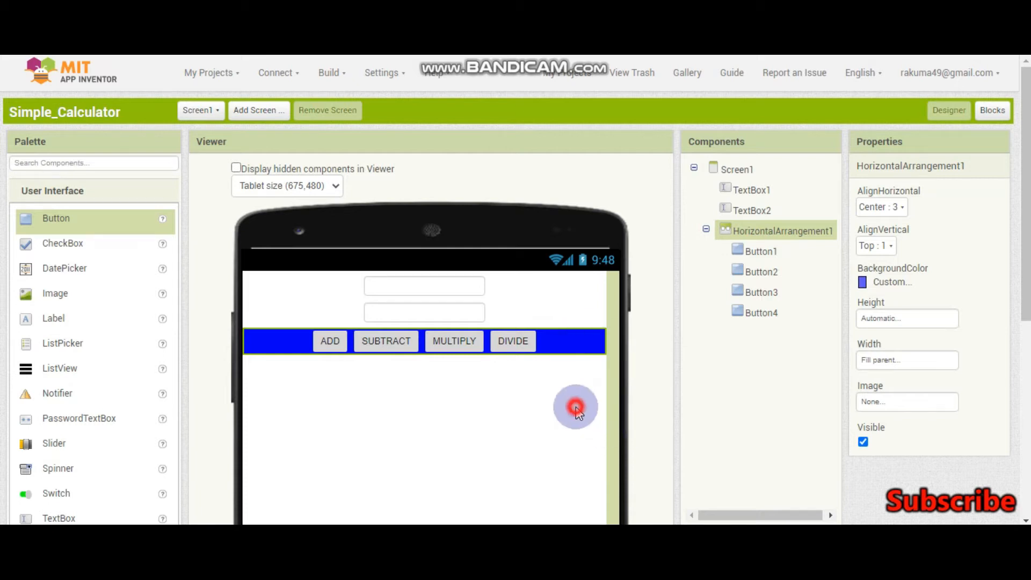
Give TextBox1 and TextBox2 number hints, the second reading Number2.
{"action": "left_click", "coordinate": [736, 169]}
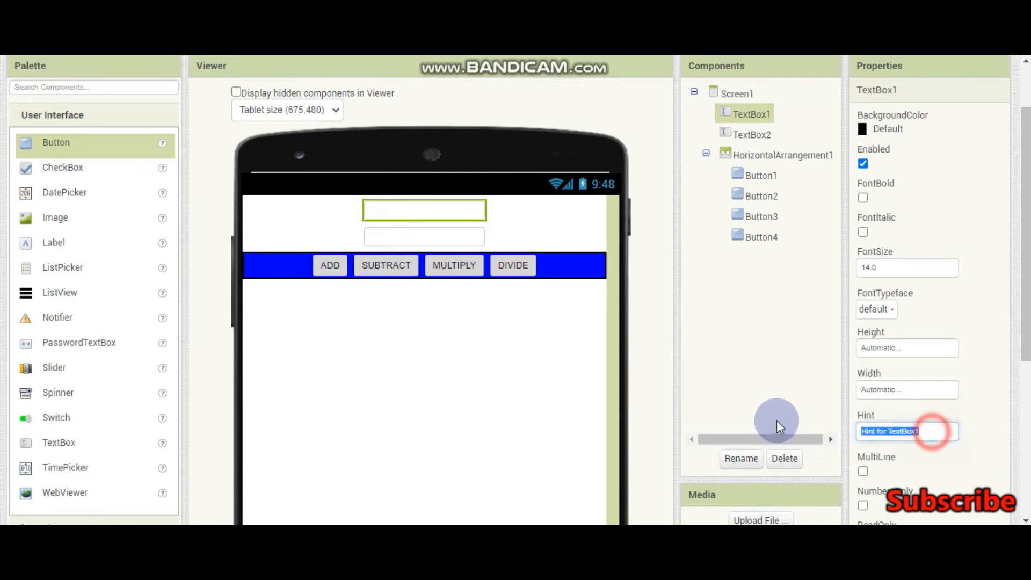
{"action": "type", "text": "Numbe"}
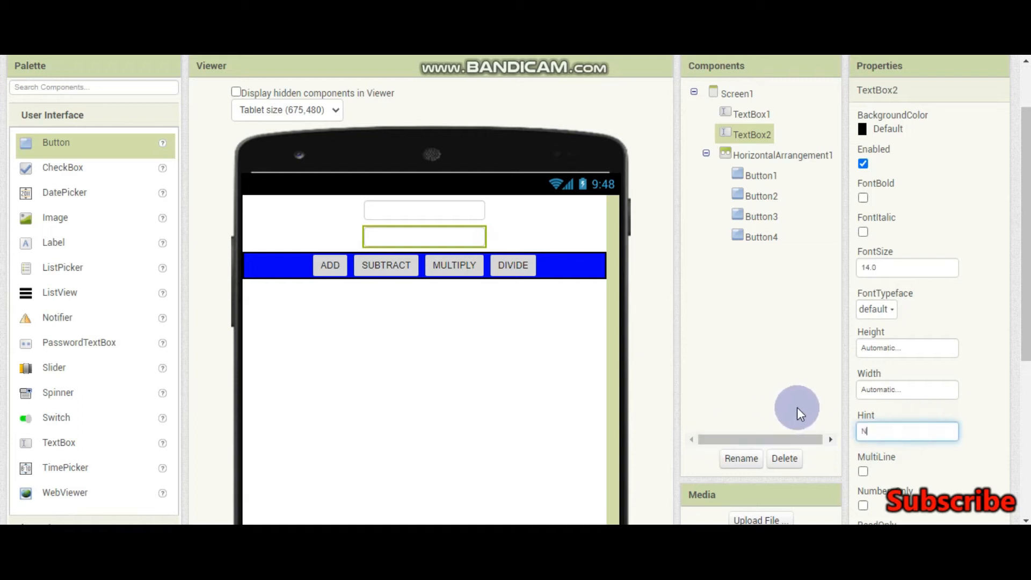
{"action": "type", "text": "umber2"}
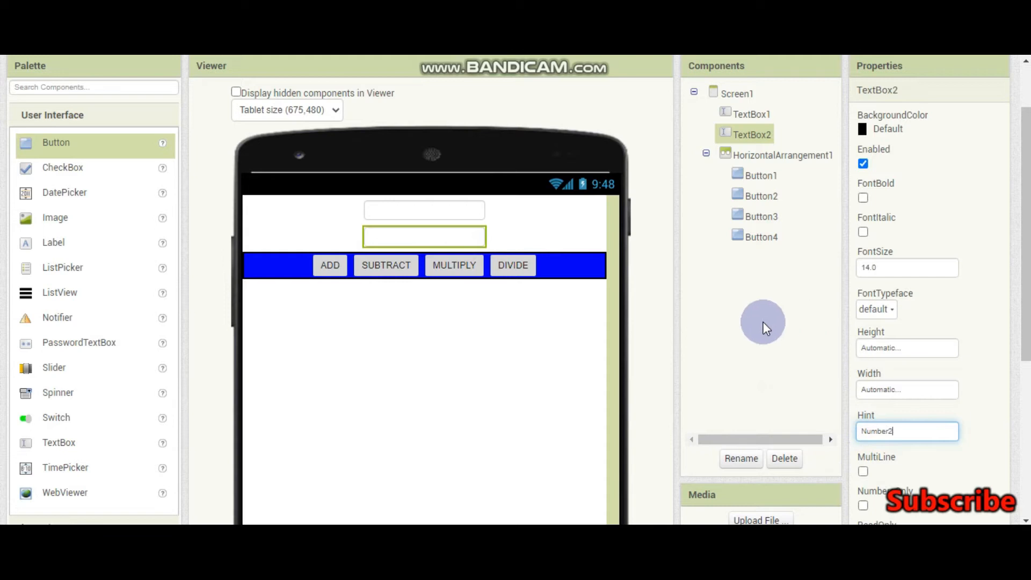
{"action": "left_click", "coordinate": [736, 94]}
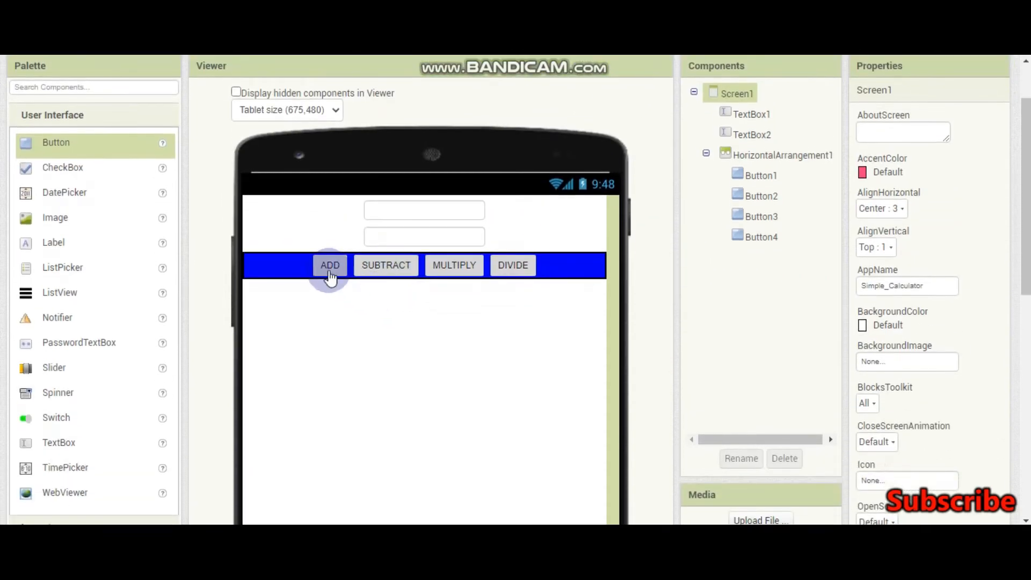
Rename the ADD, SUBTRACT and DIVIDE buttons to add, subtract and divide.
{"action": "left_click", "coordinate": [740, 457]}
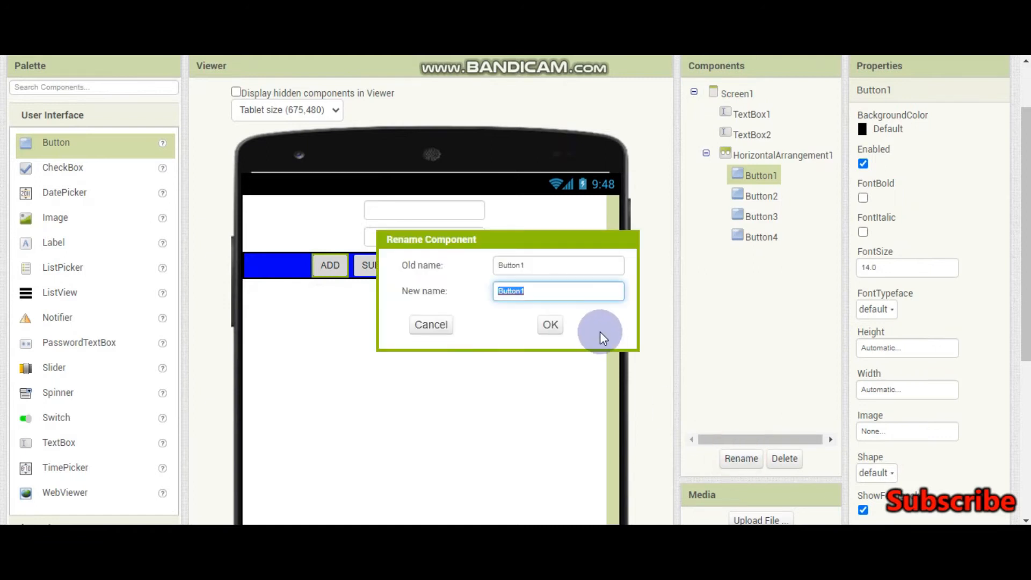
{"action": "type", "text": "a"}
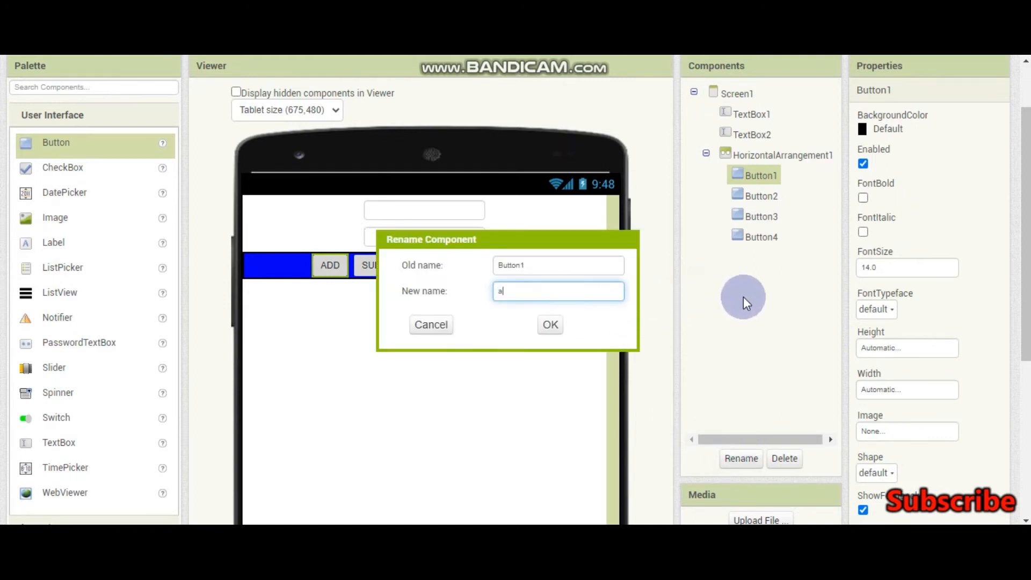
{"action": "left_click", "coordinate": [550, 325]}
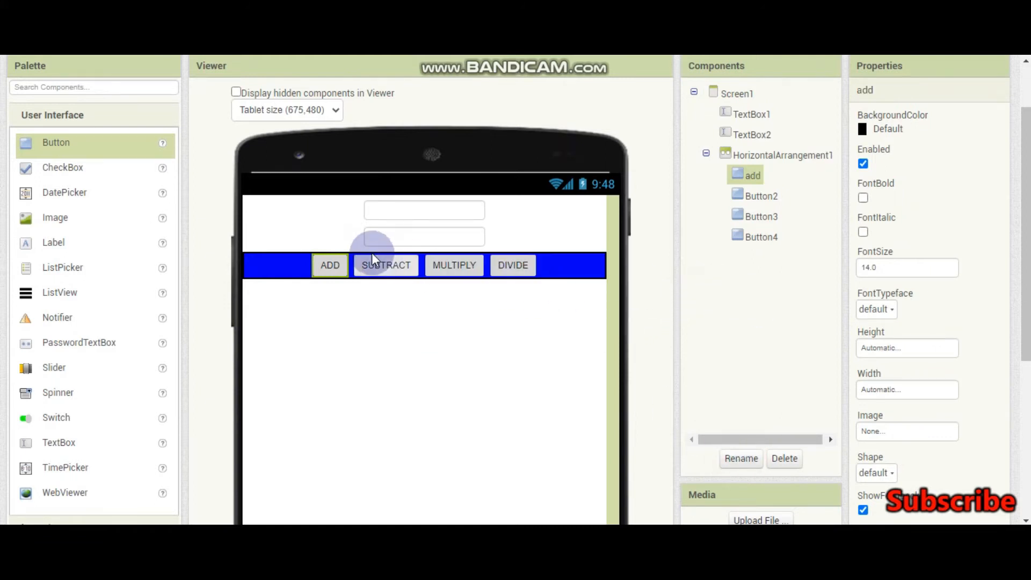
{"action": "left_click", "coordinate": [740, 458]}
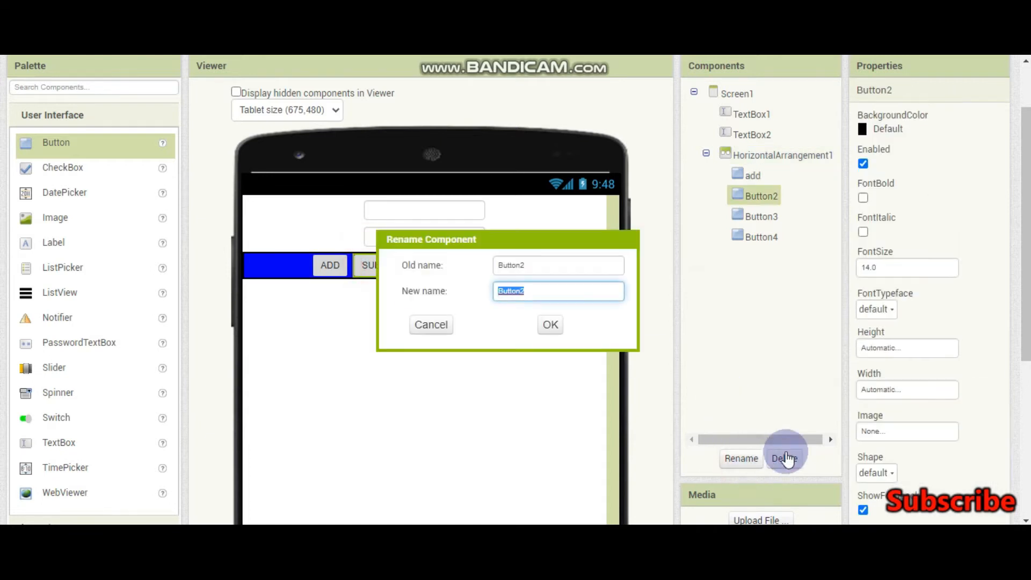
{"action": "type", "text": "subtract"}
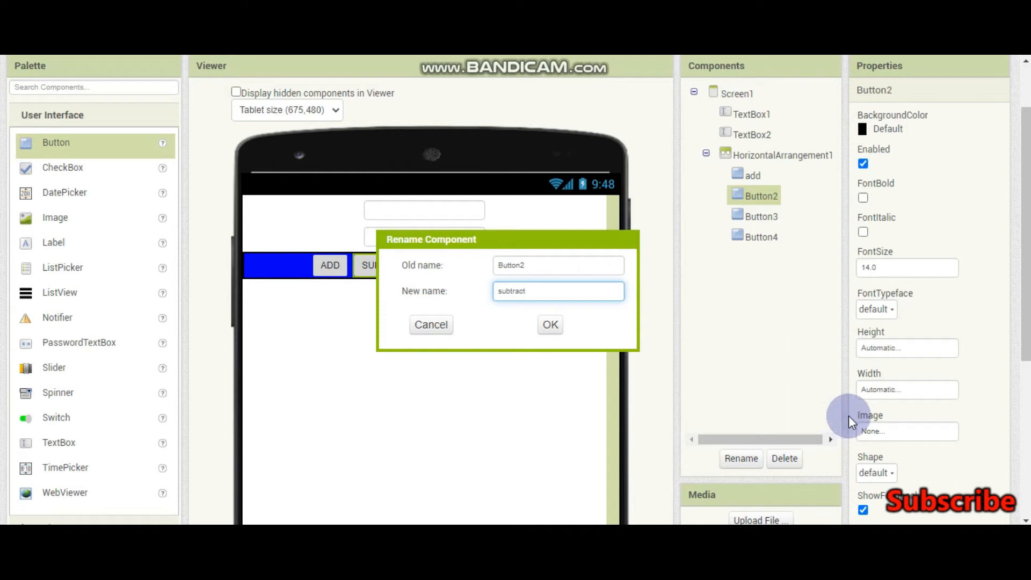
{"action": "left_click", "coordinate": [549, 324]}
{"action": "type", "text": "mul"}
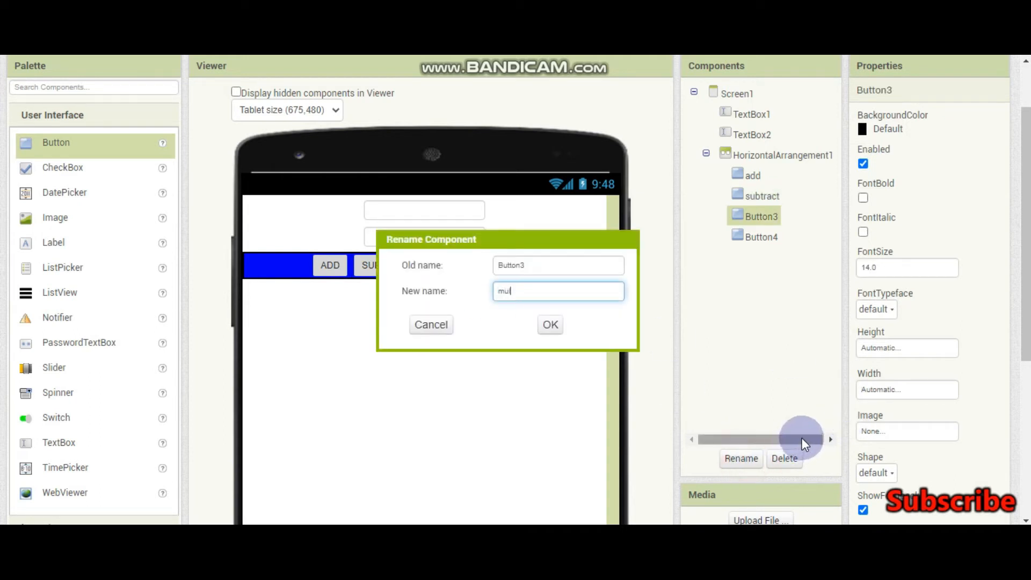
{"action": "left_click", "coordinate": [548, 324]}
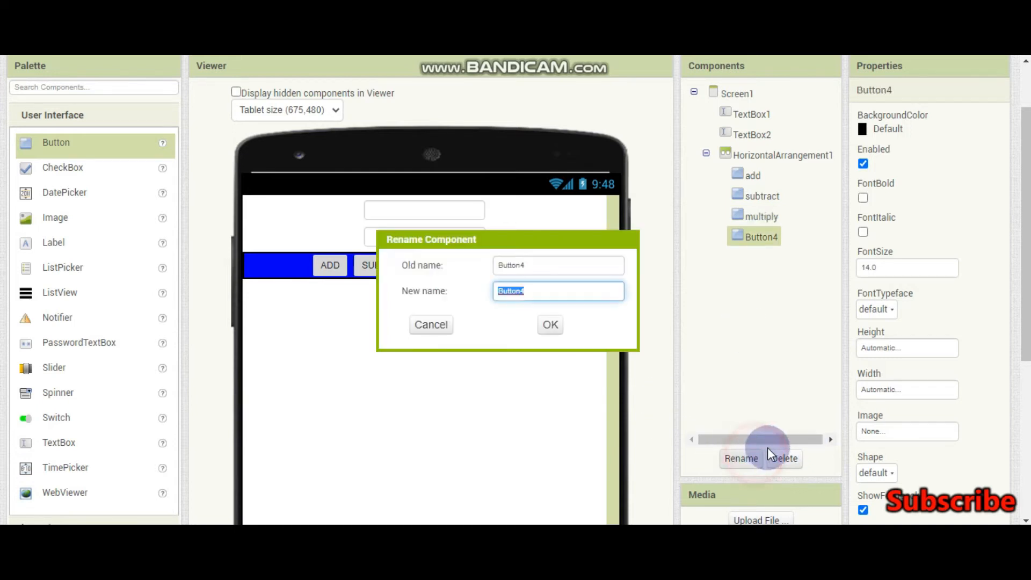
{"action": "type", "text": "divi"}
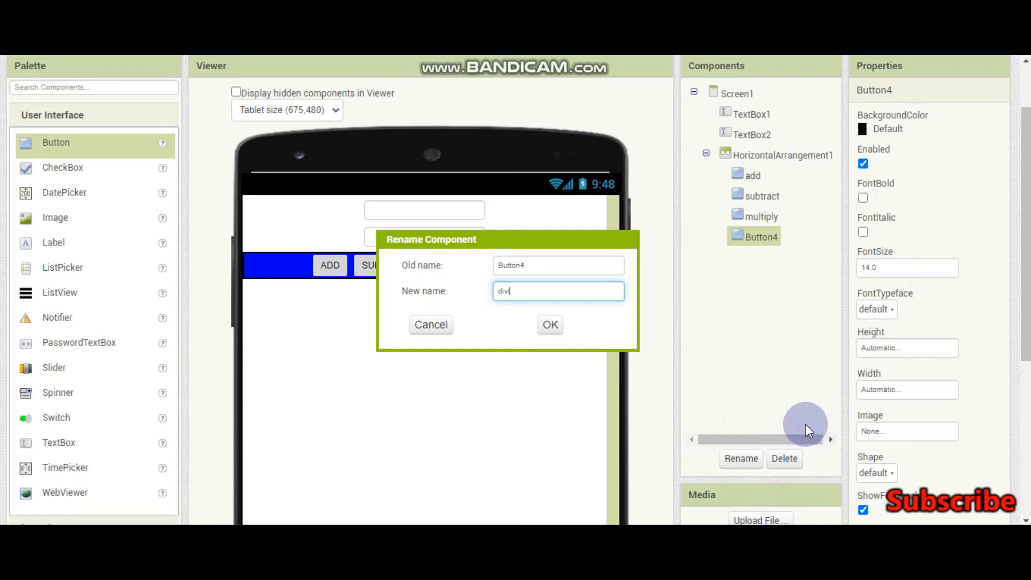
{"action": "left_click", "coordinate": [550, 324]}
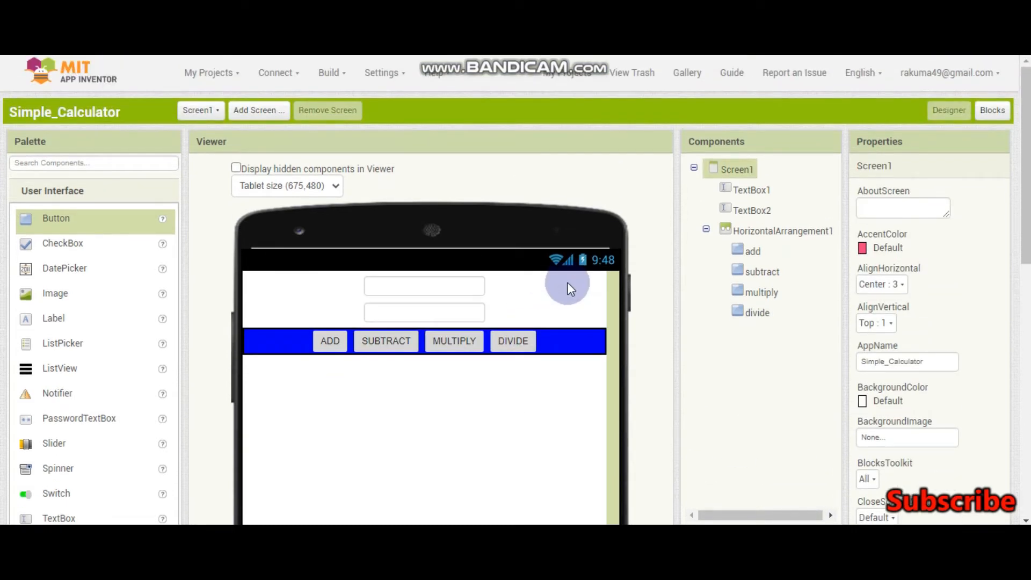
In the Blocks editor, add an initialize global variable block named Result.
{"action": "left_click", "coordinate": [992, 109]}
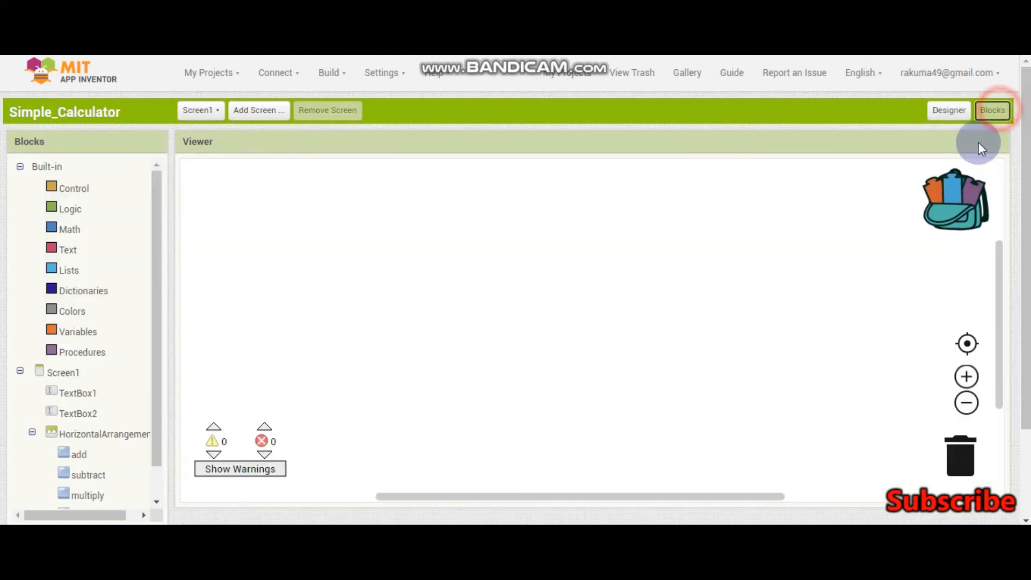
{"action": "scroll", "scroll_direction": "down", "scroll_amount": 3}
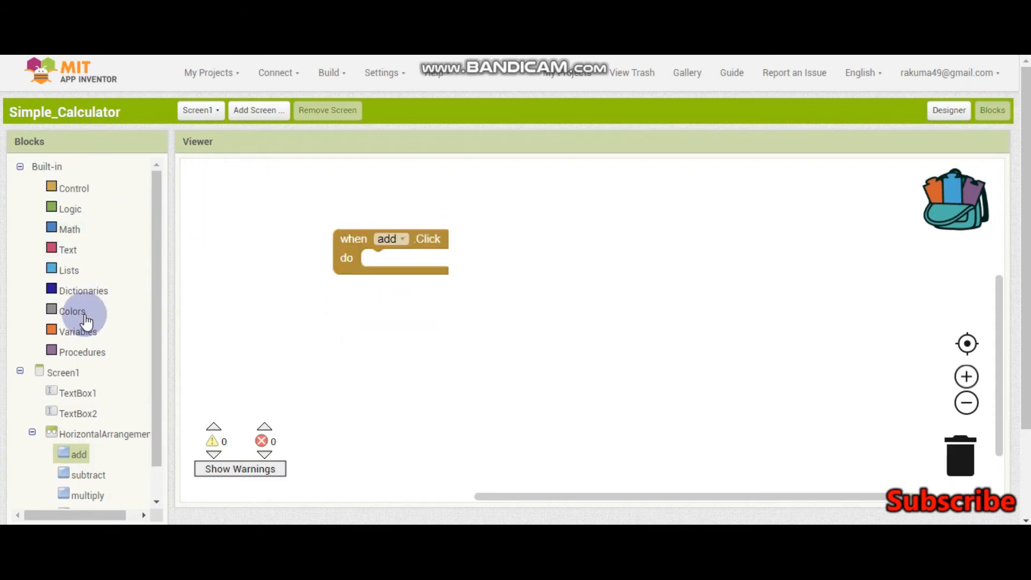
{"action": "left_click", "coordinate": [78, 331]}
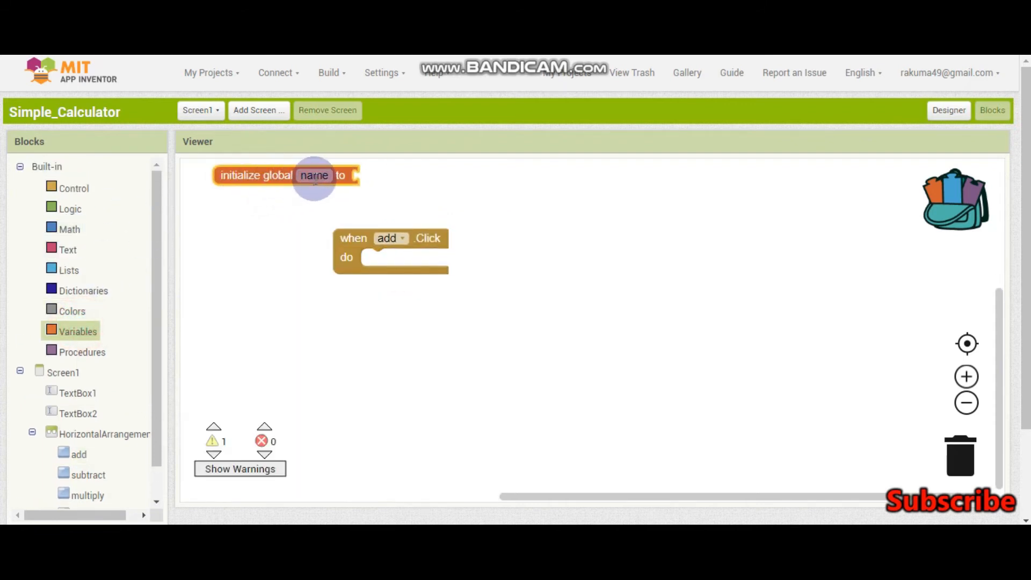
{"action": "type", "text": "Resu"}
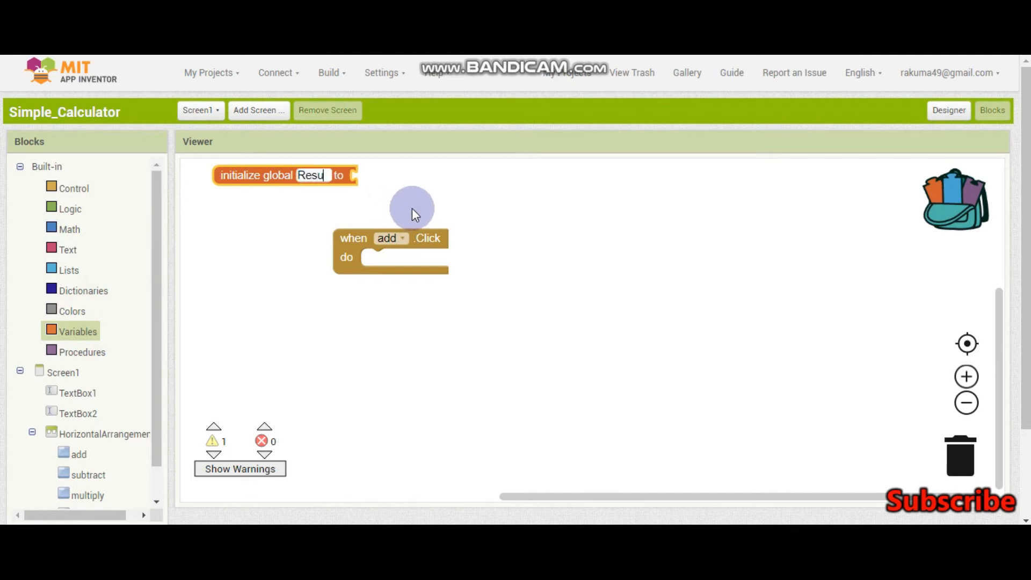
{"action": "left_click", "coordinate": [948, 110]}
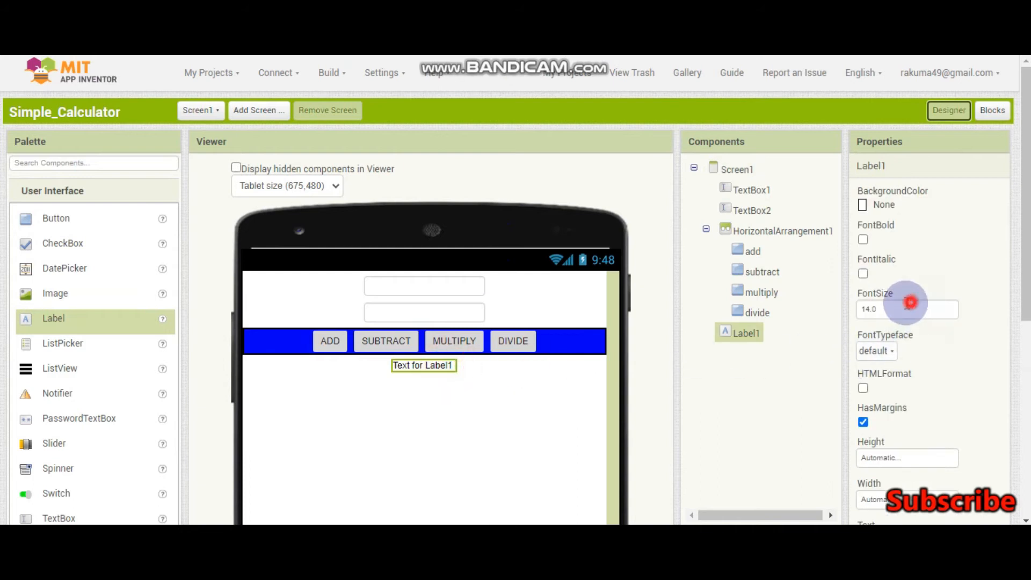
Make Label1 bold with FontSize 30 and Text 0.
{"action": "type", "text": "30"}
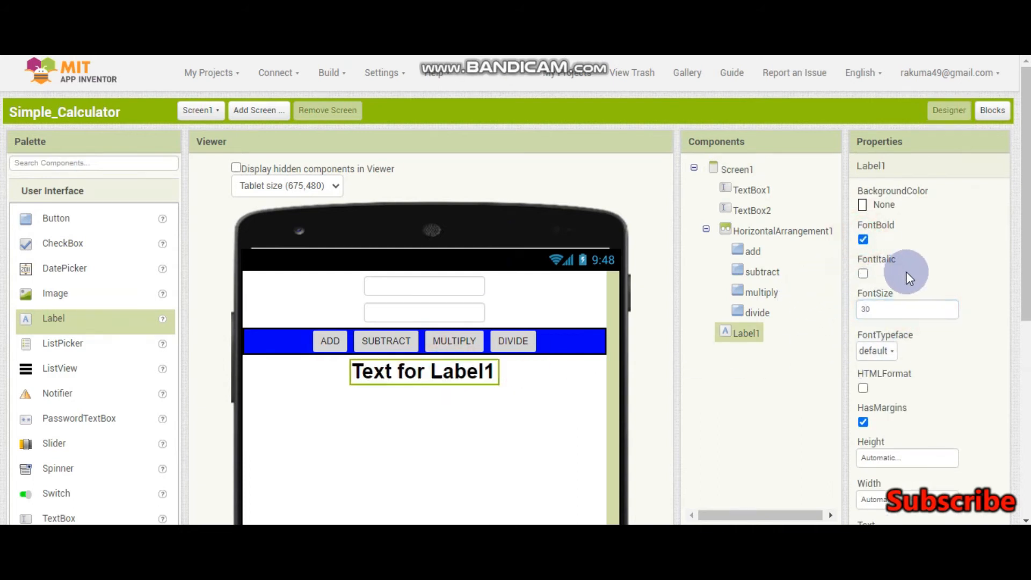
{"action": "scroll", "scroll_direction": "down", "scroll_amount": 3}
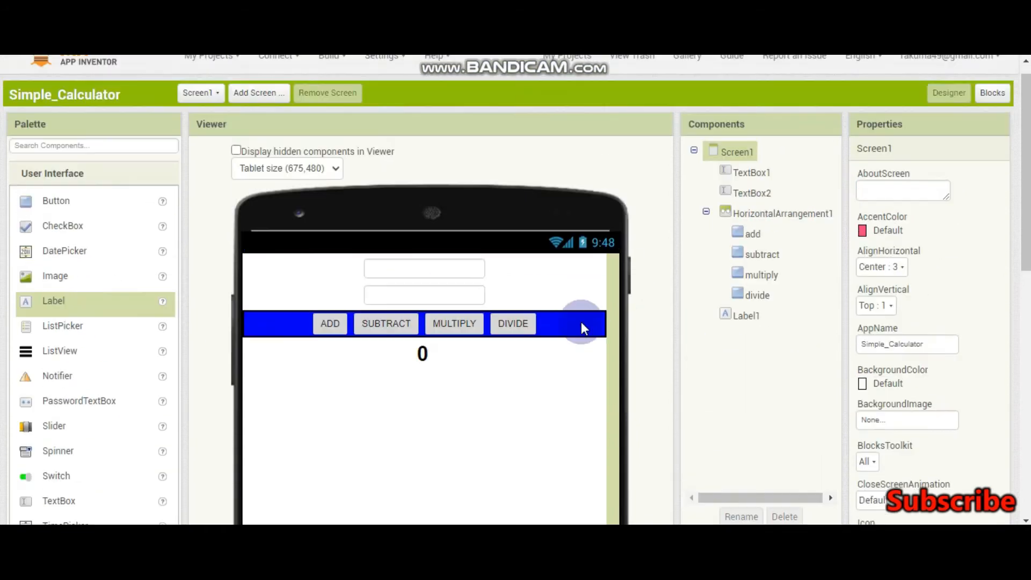
{"action": "left_click", "coordinate": [992, 91]}
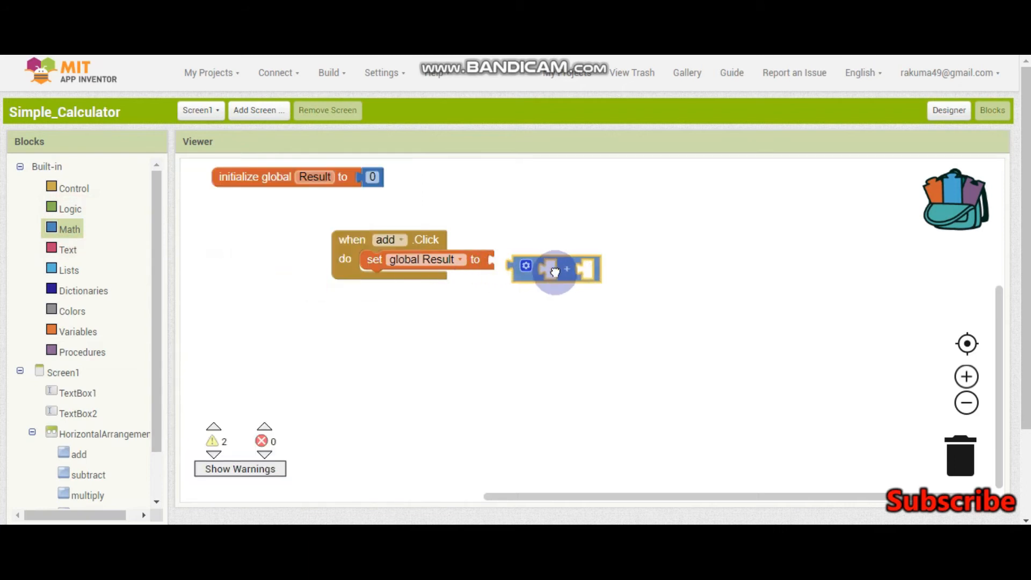
Plug TextBox1's Text into the first slot of the addition block in add.Click.
{"action": "left_click", "coordinate": [77, 392]}
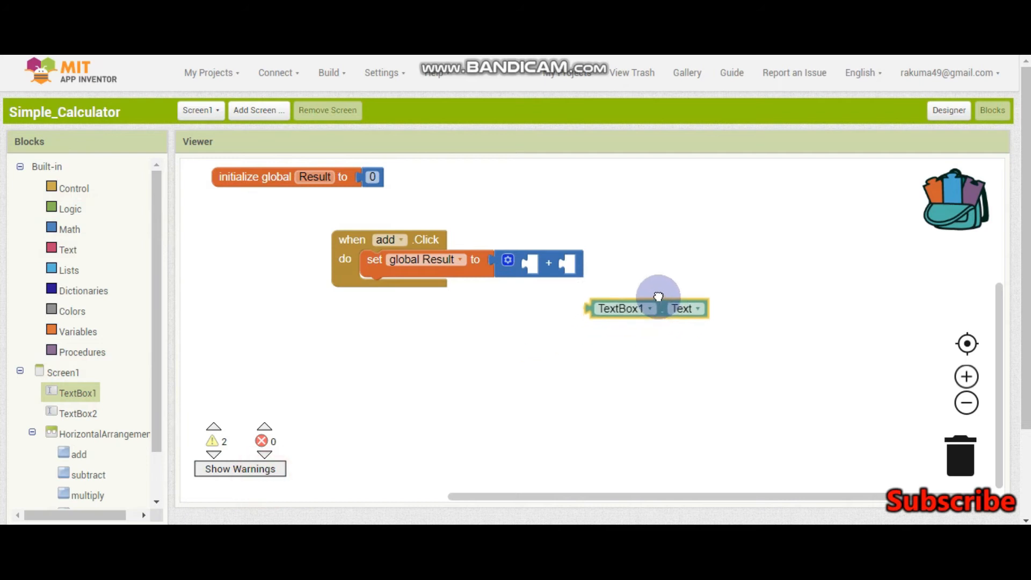
{"action": "left_click_drag", "start_coordinate": [647, 308], "coordinate": [562, 264]}
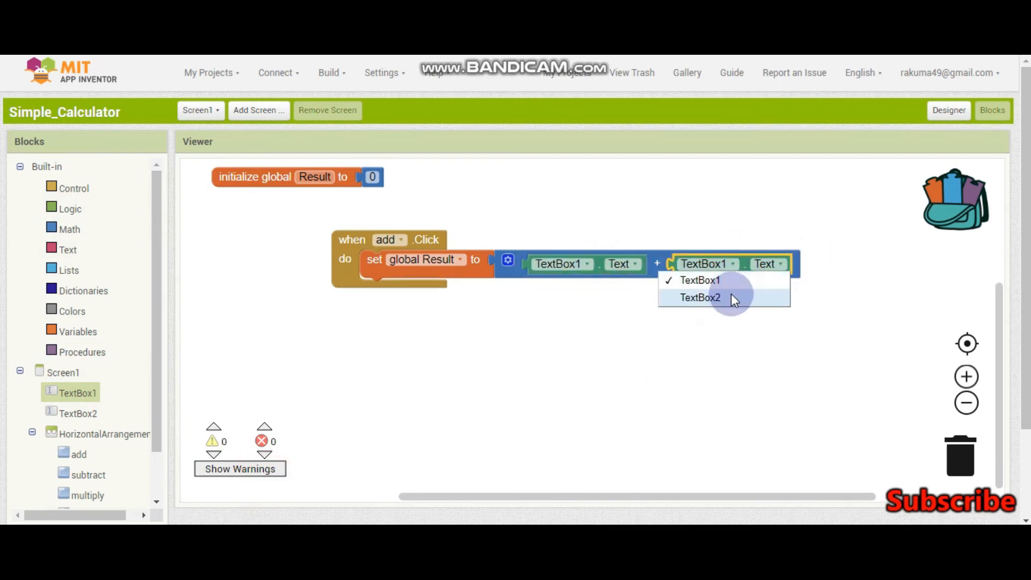
{"action": "left_click", "coordinate": [948, 109]}
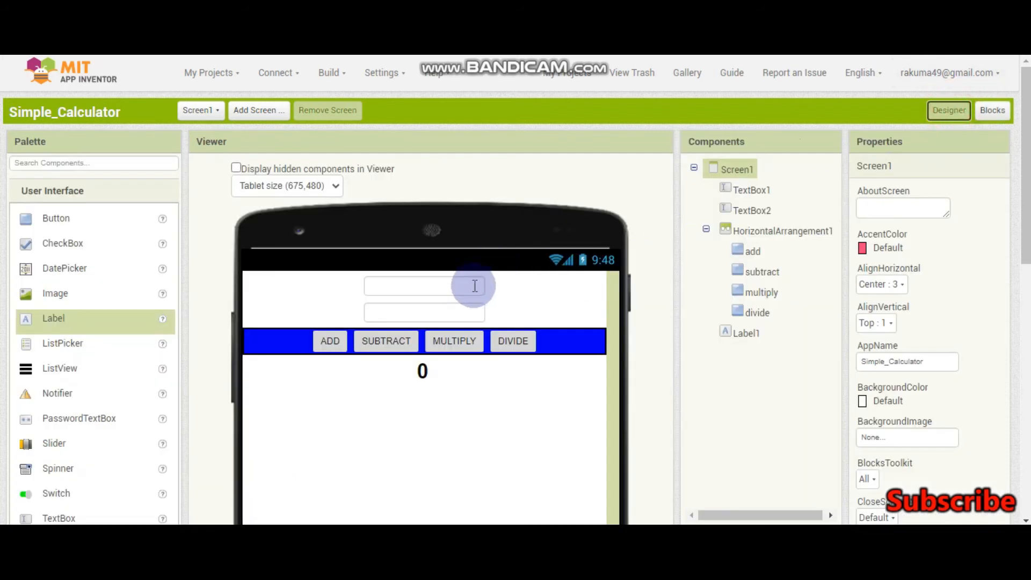
Review TextBox1 and divide button properties in Designer, then return to the blocks editor.
{"action": "left_click", "coordinate": [424, 285]}
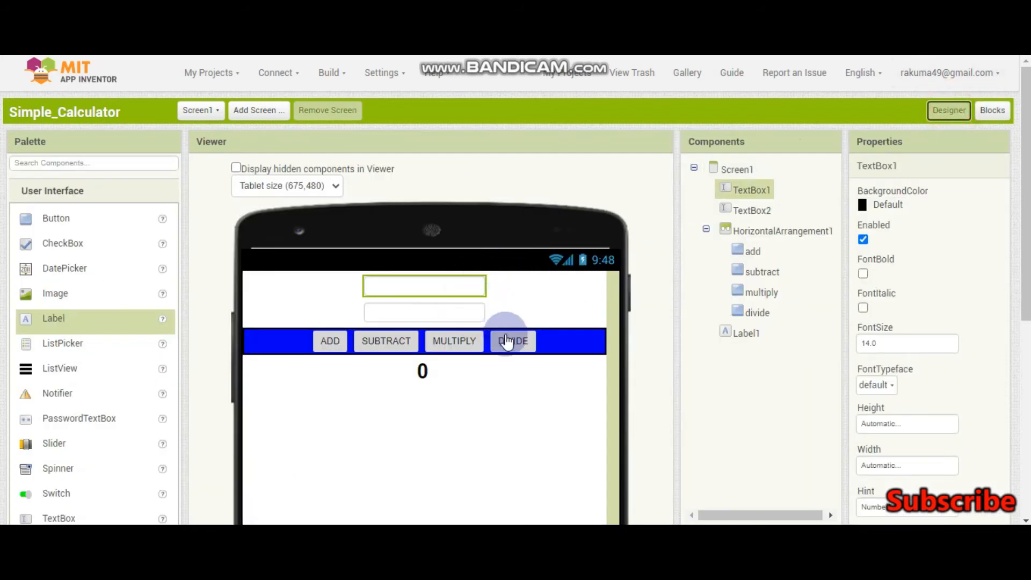
{"action": "left_click", "coordinate": [513, 341]}
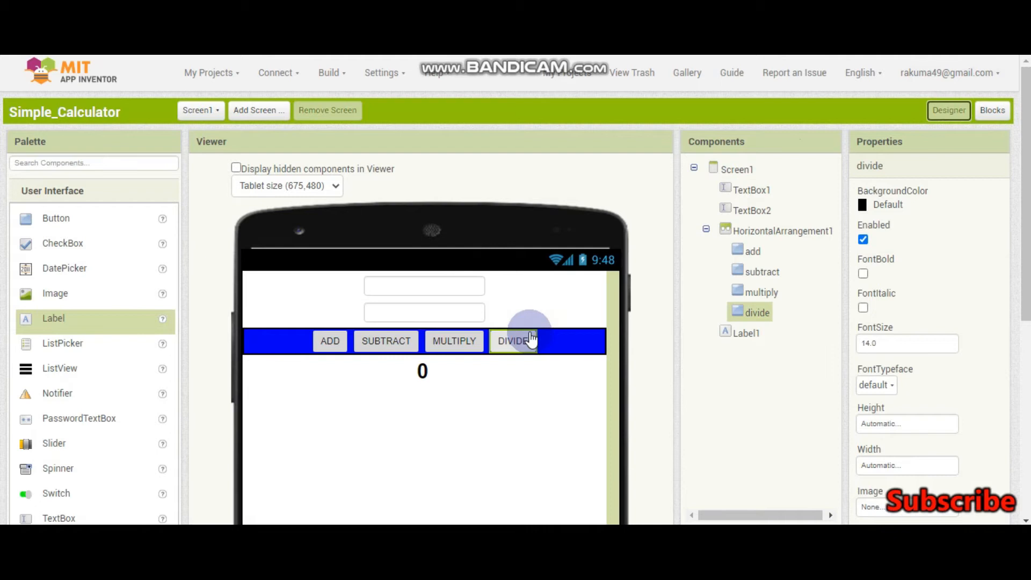
{"action": "left_click", "coordinate": [423, 285]}
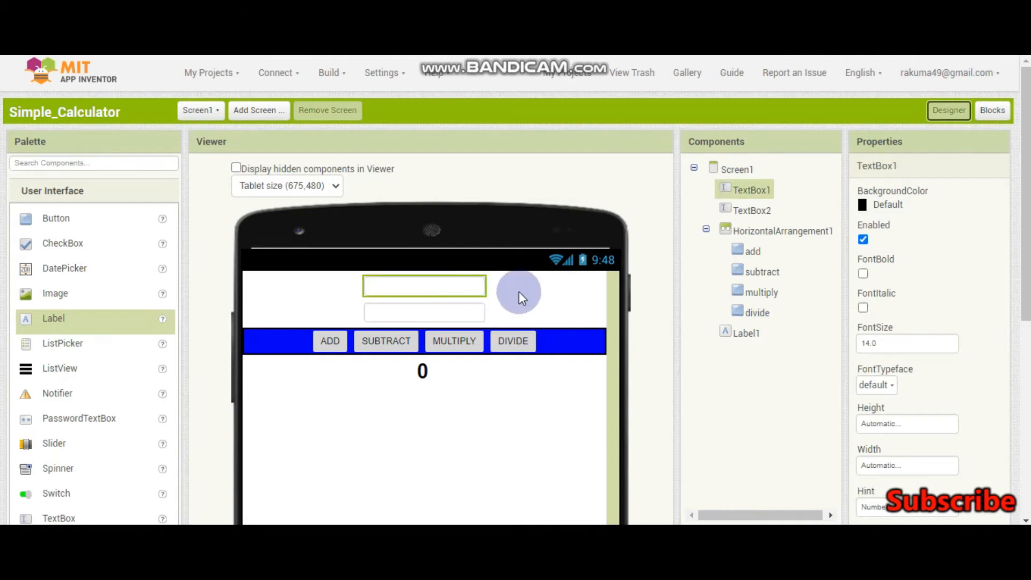
{"action": "scroll", "scroll_direction": "down", "scroll_amount": 3}
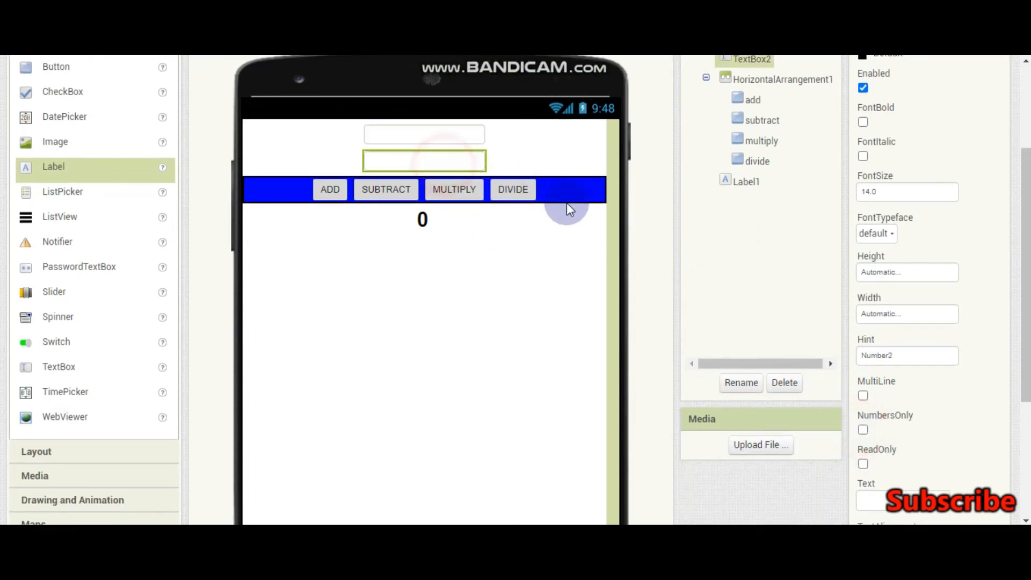
{"action": "left_click", "coordinate": [863, 429]}
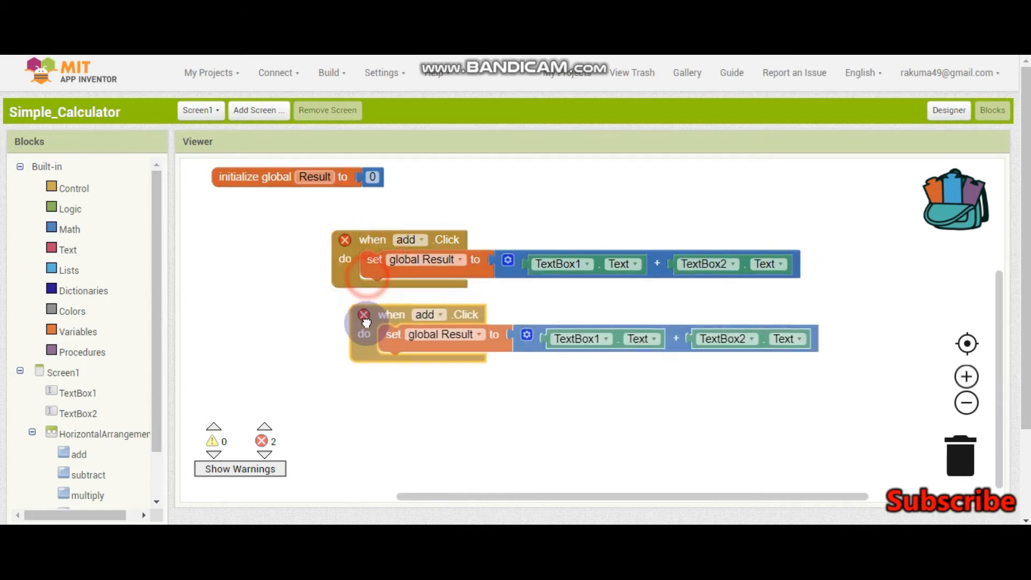
Point the copied handler at subtract and replace its + block with a subtraction block.
{"action": "left_click", "coordinate": [426, 309]}
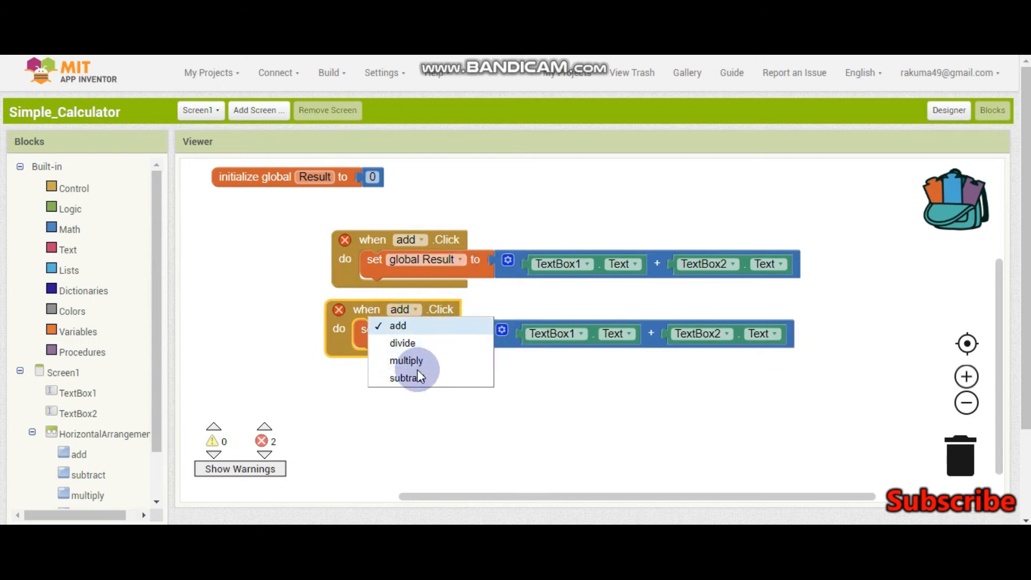
{"action": "left_click", "coordinate": [404, 377]}
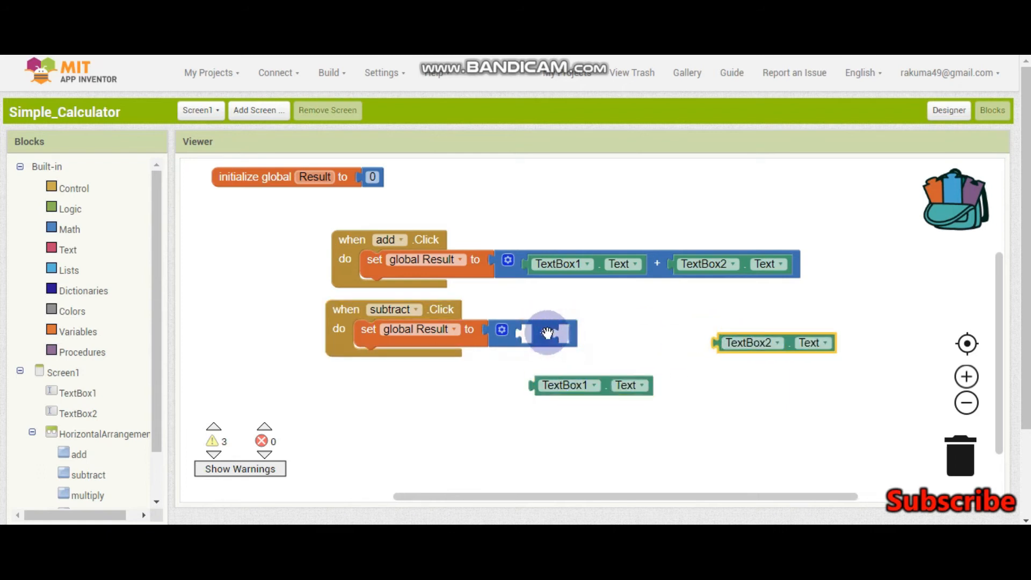
{"action": "left_click", "coordinate": [69, 229]}
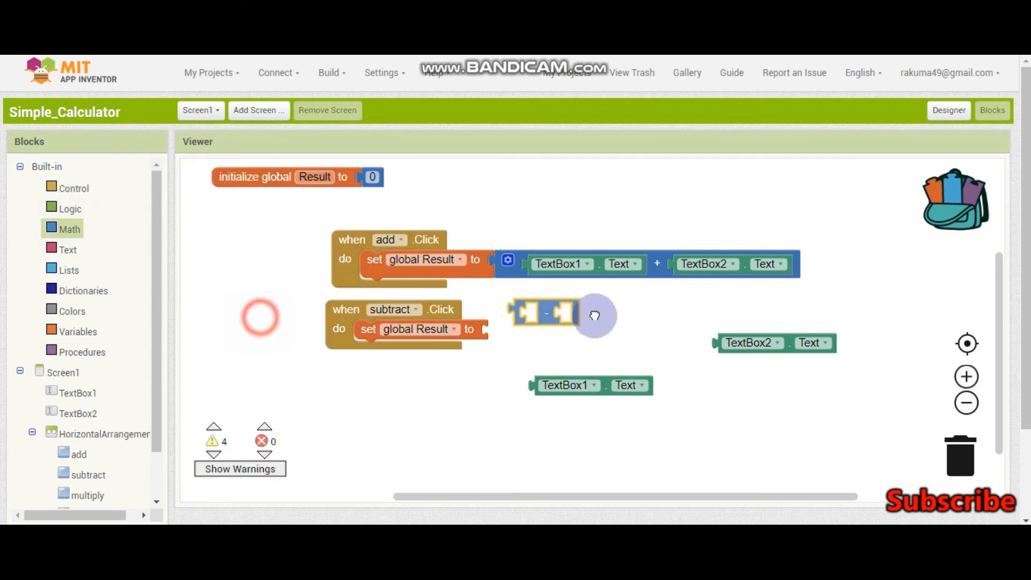
{"action": "left_click_drag", "start_coordinate": [569, 384], "coordinate": [536, 333]}
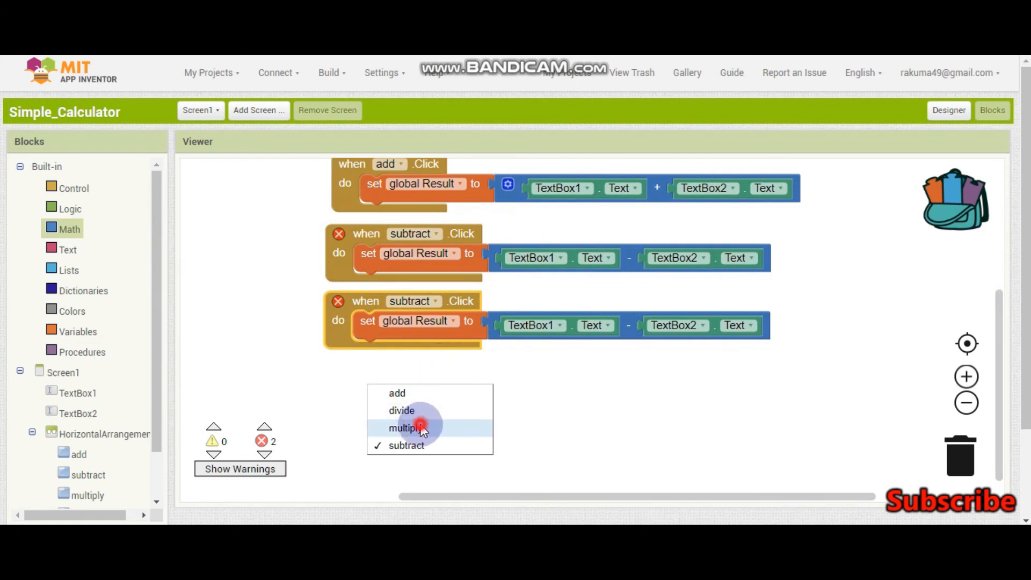
Switch the duplicated handler's dropdown to multiply and bring up the Math blocks.
{"action": "left_click", "coordinate": [403, 428]}
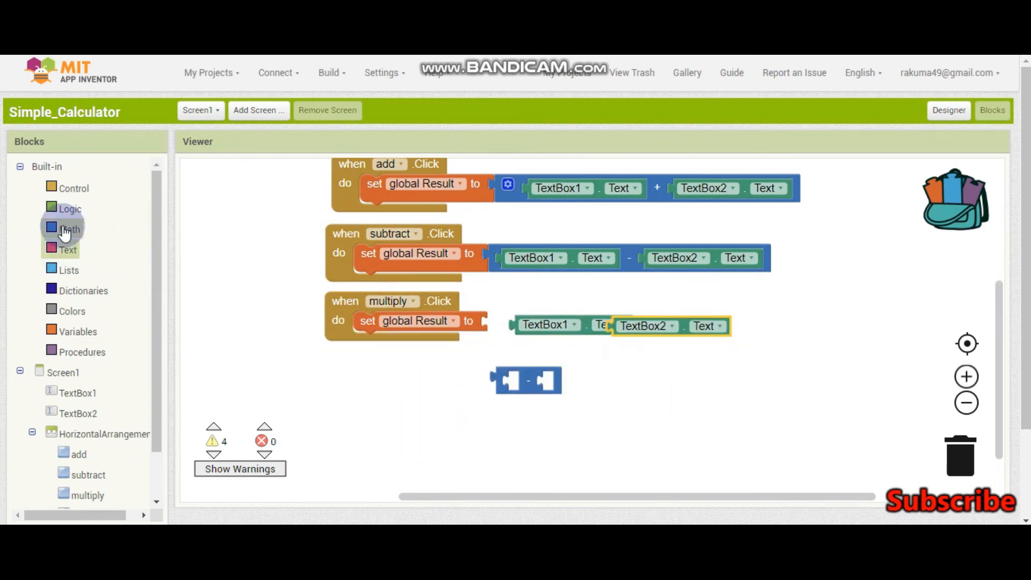
{"action": "left_click", "coordinate": [70, 229]}
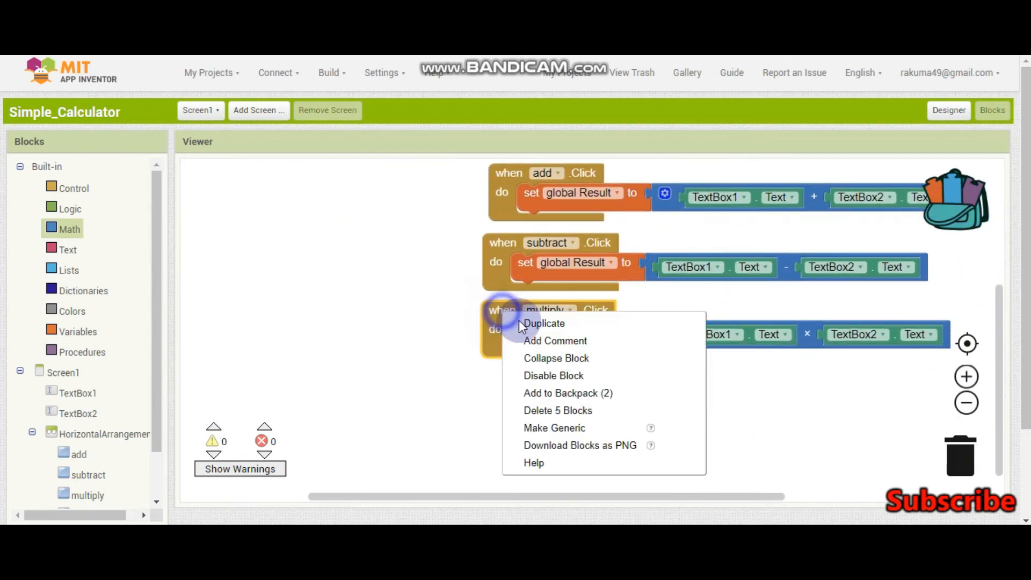
Duplicate the multiply handler as divide, with a ÷ block holding TextBox1.Text.
{"action": "left_click", "coordinate": [544, 323]}
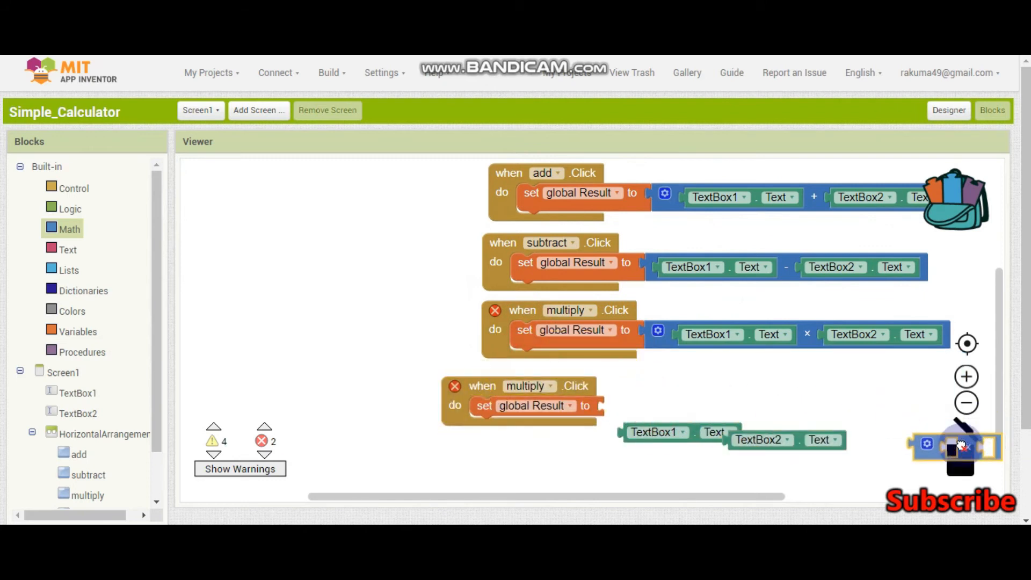
{"action": "left_click", "coordinate": [548, 386]}
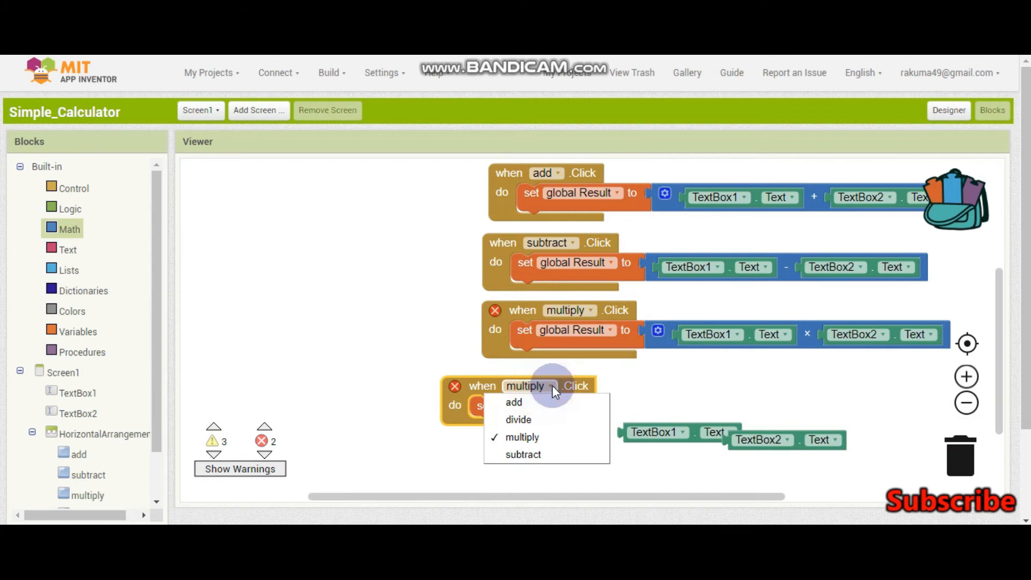
{"action": "left_click", "coordinate": [518, 419]}
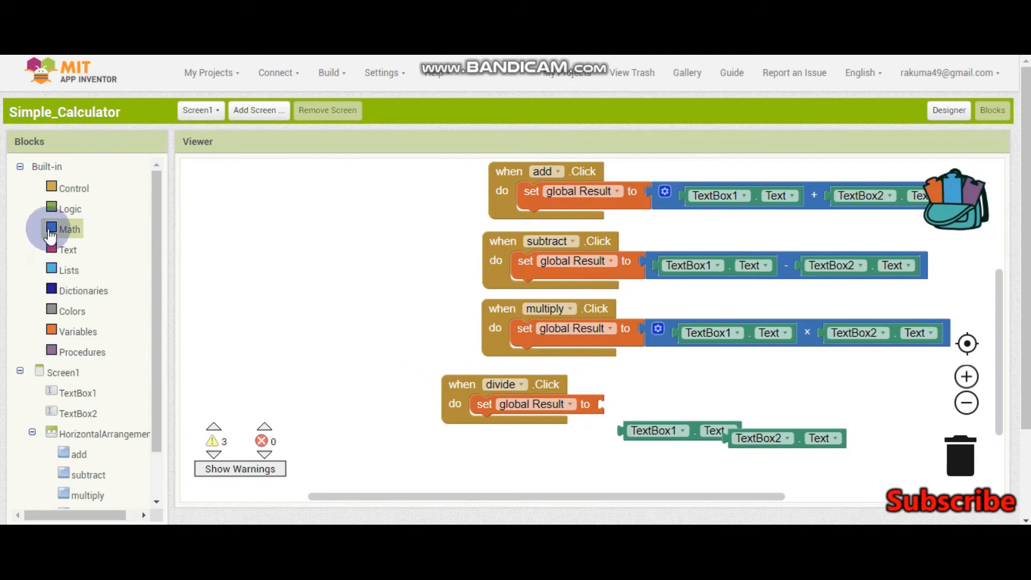
{"action": "left_click_drag", "start_coordinate": [657, 431], "coordinate": [657, 414]}
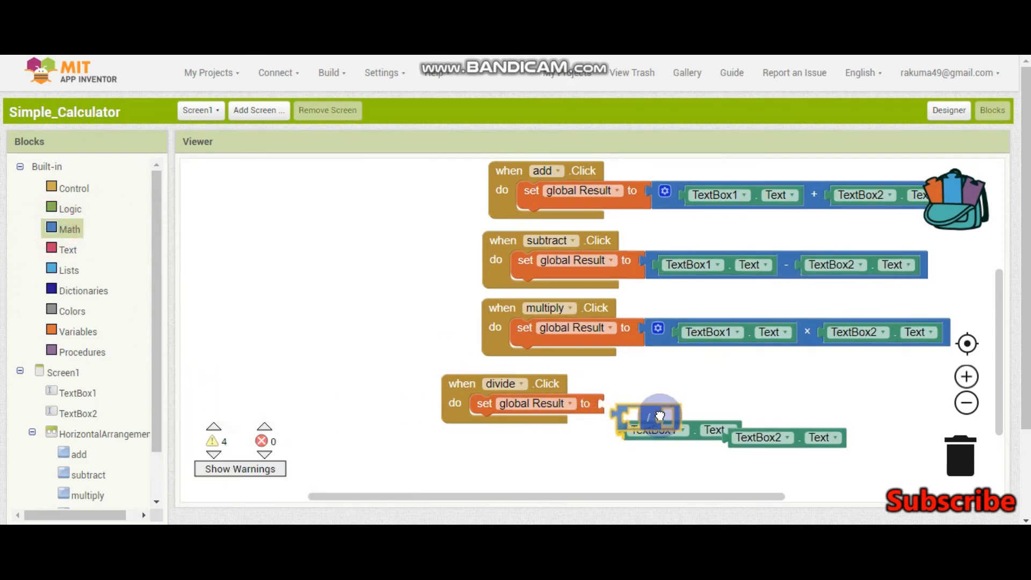
{"action": "left_click_drag", "start_coordinate": [657, 414], "coordinate": [647, 408]}
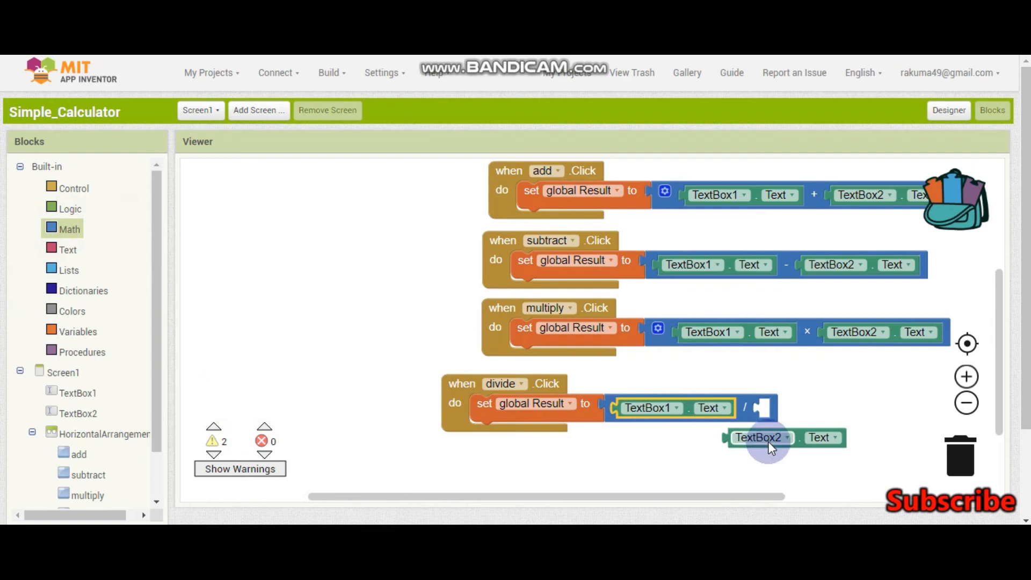
Plug TextBox2.Text into the ÷ block's right socket as the divisor.
{"action": "left_click_drag", "start_coordinate": [759, 437], "coordinate": [789, 408]}
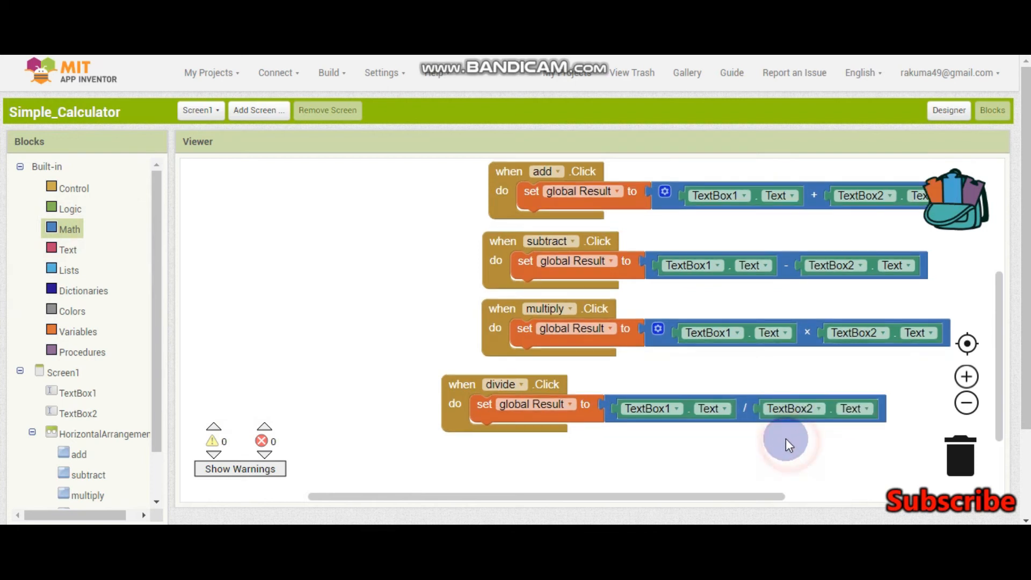
{"action": "mouse_move", "coordinate": [746, 408]}
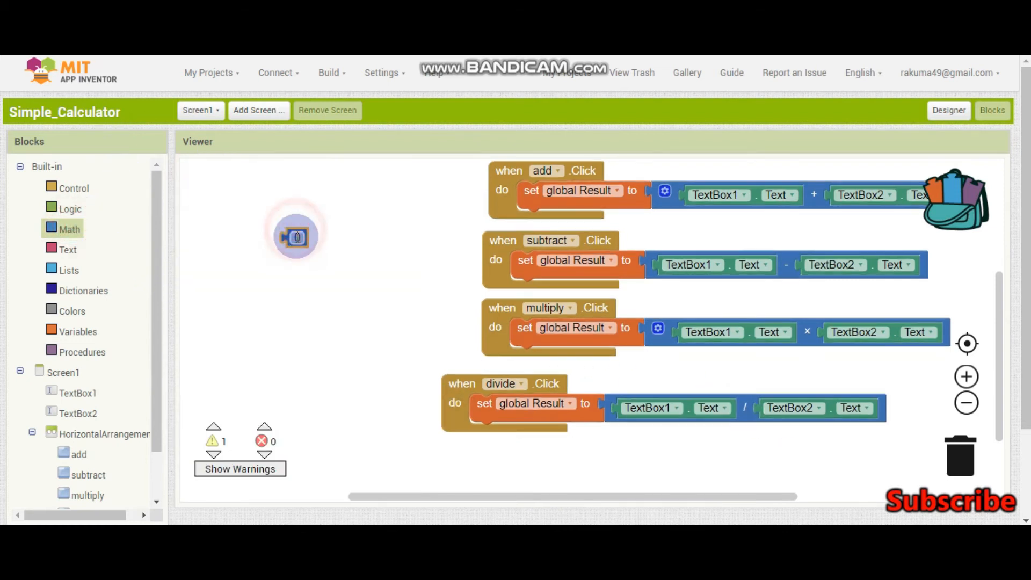
Enter values 2.8907, 3 and 2. into number blocks.
{"action": "type", "text": "2"}
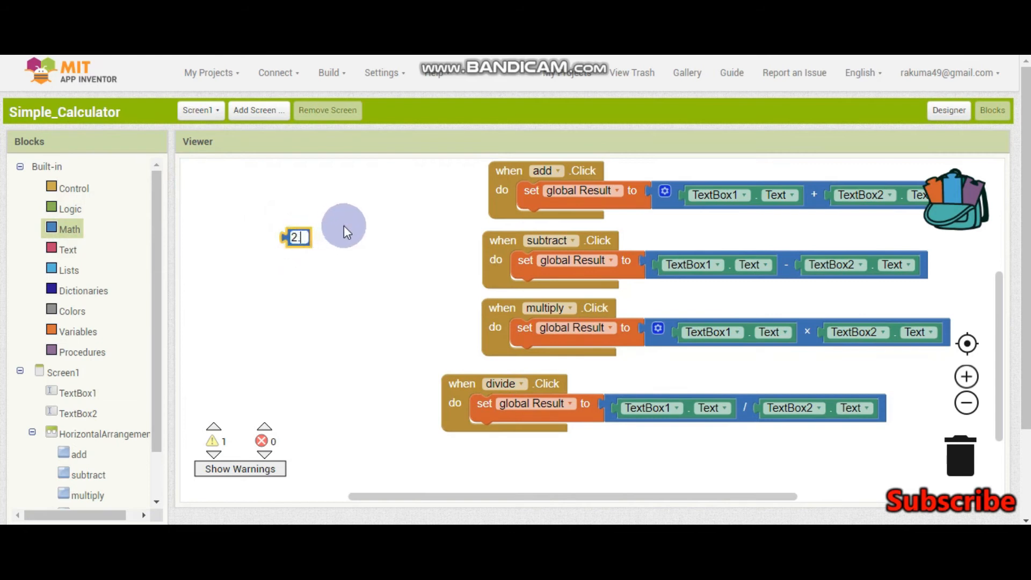
{"action": "type", "text": ".8907"}
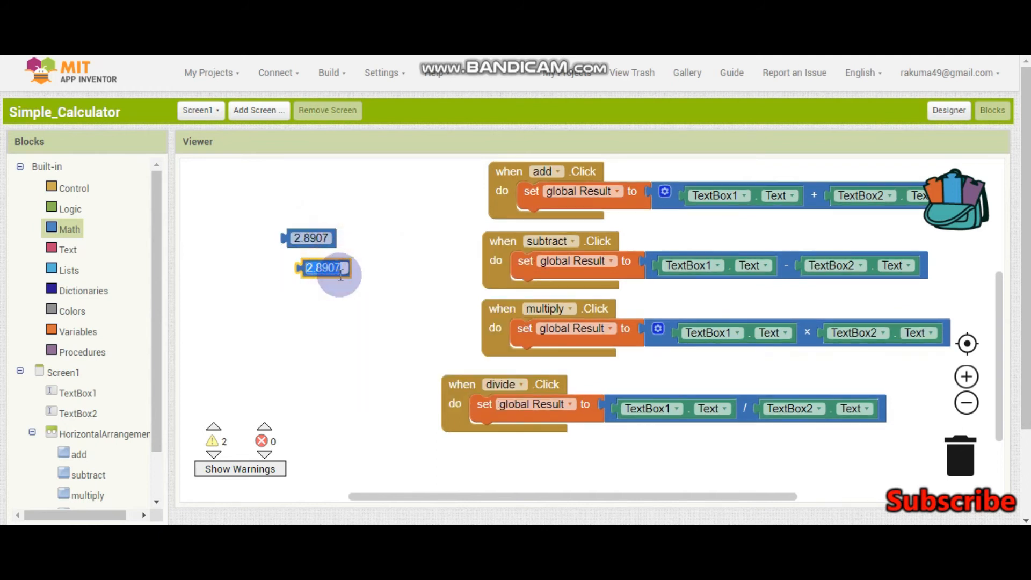
{"action": "type", "text": "3"}
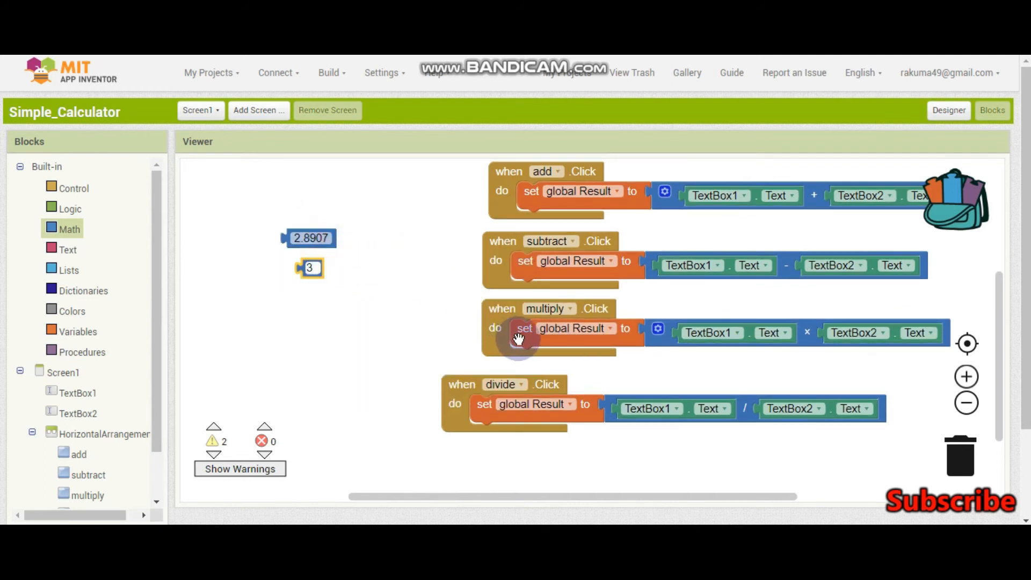
{"action": "type", "text": "2."}
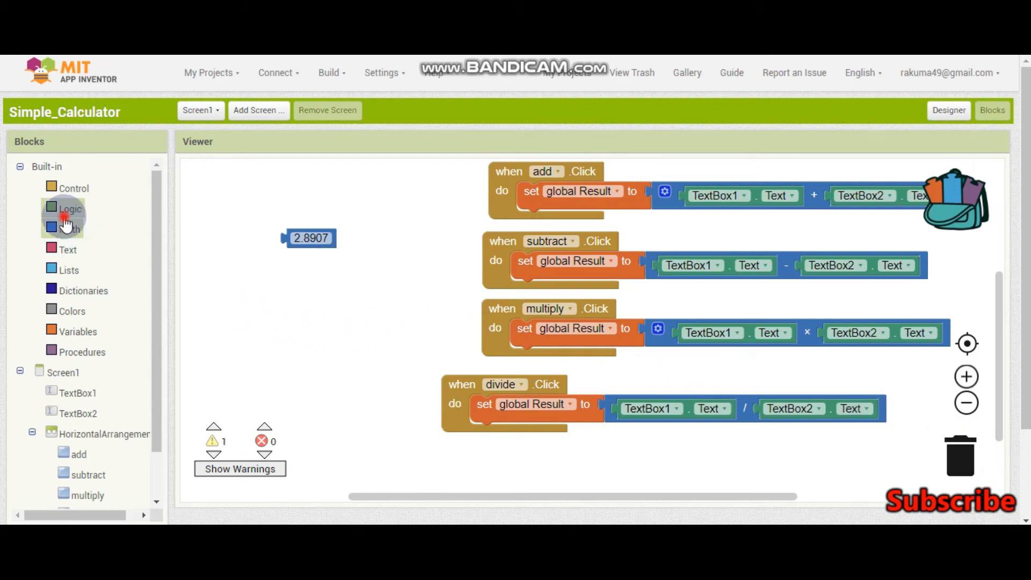
Try wrapping the division in a round block, then discard the stray round block.
{"action": "left_click", "coordinate": [68, 228]}
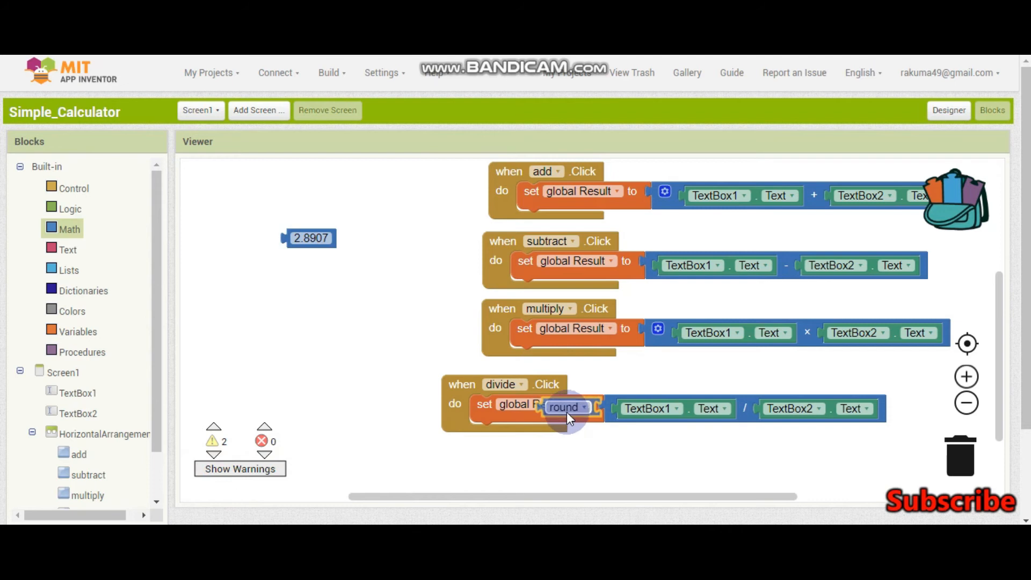
{"action": "left_click_drag", "start_coordinate": [564, 406], "coordinate": [601, 397]}
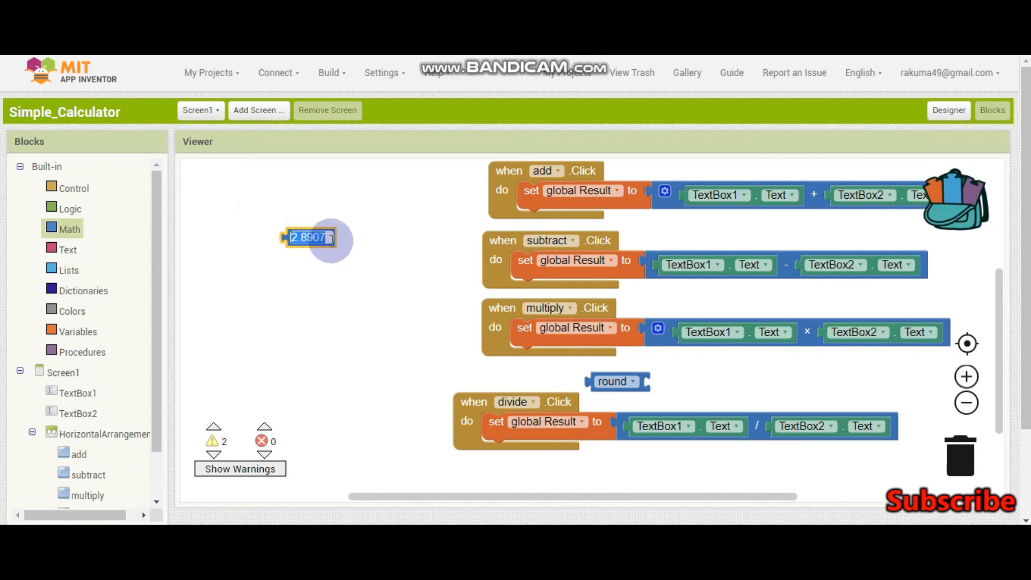
{"action": "left_click_drag", "start_coordinate": [309, 237], "coordinate": [736, 377]}
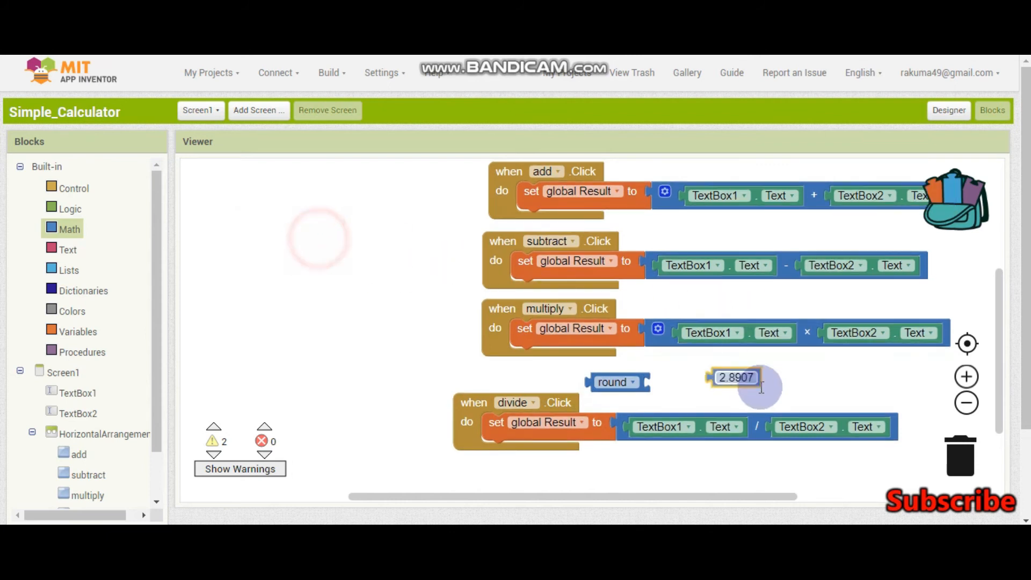
{"action": "left_click_drag", "start_coordinate": [734, 377], "coordinate": [674, 382]}
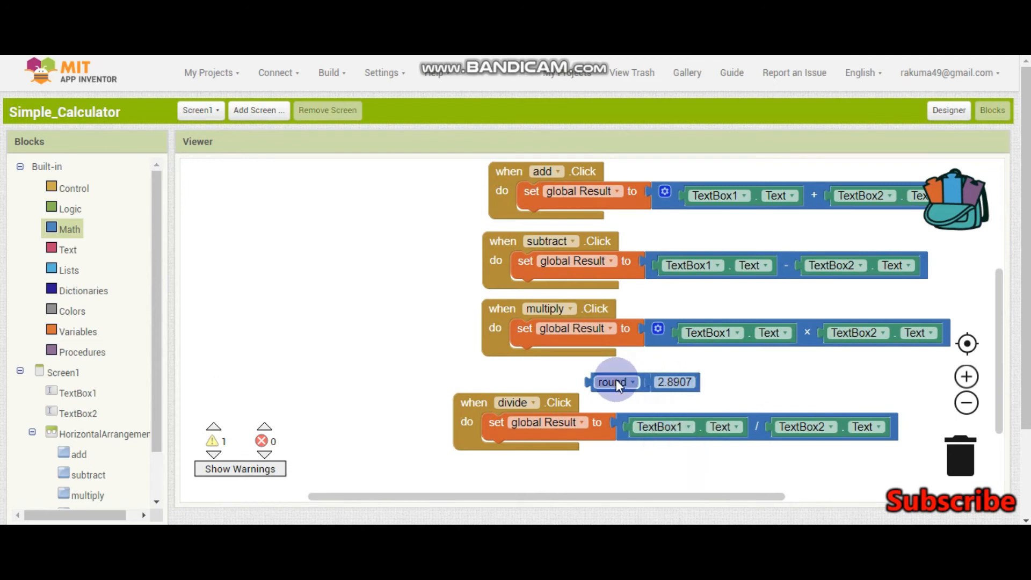
{"action": "left_click_drag", "start_coordinate": [615, 382], "coordinate": [684, 405]}
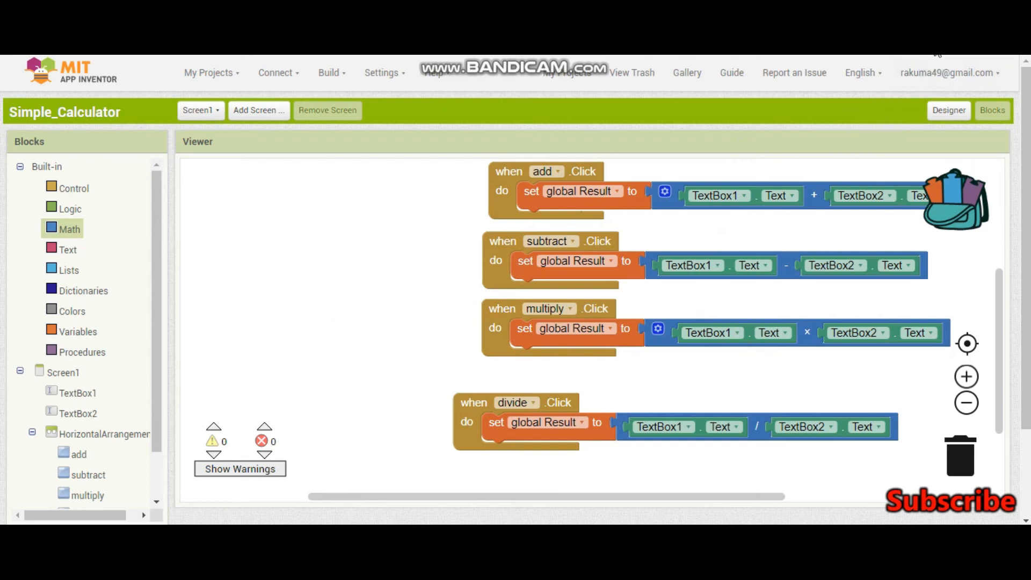
{"action": "mouse_move", "coordinate": [603, 219]}
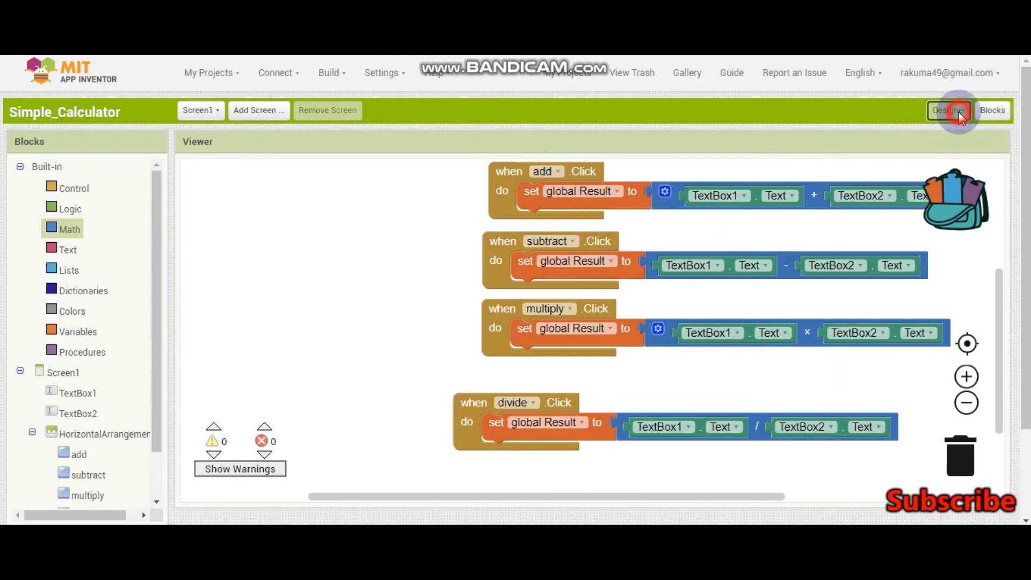
Add 'set Label1.Text to get global Result' under each handler by duplicating it.
{"action": "left_click", "coordinate": [948, 110]}
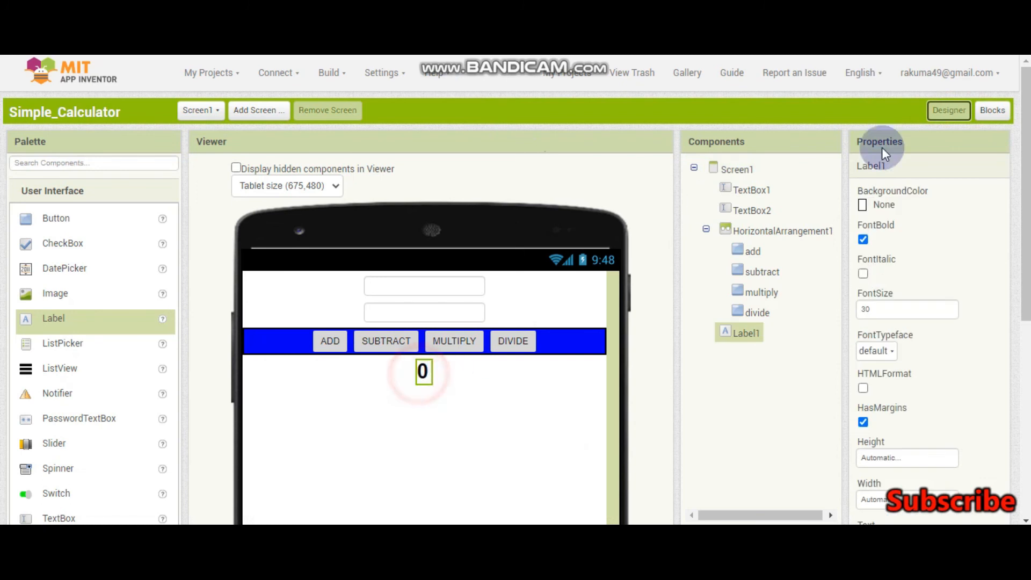
{"action": "left_click", "coordinate": [991, 109]}
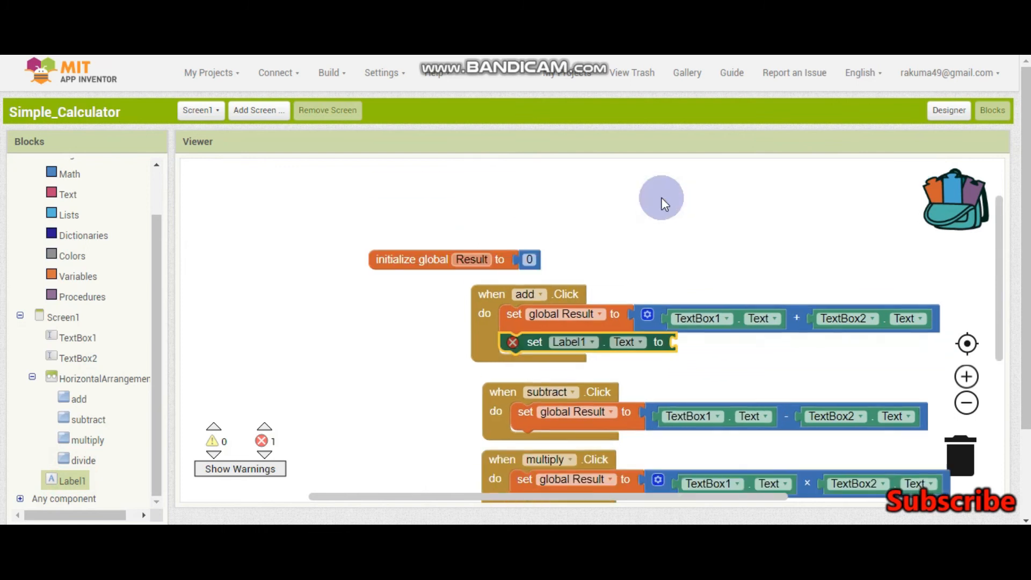
{"action": "scroll", "scroll_direction": "down", "scroll_amount": 3}
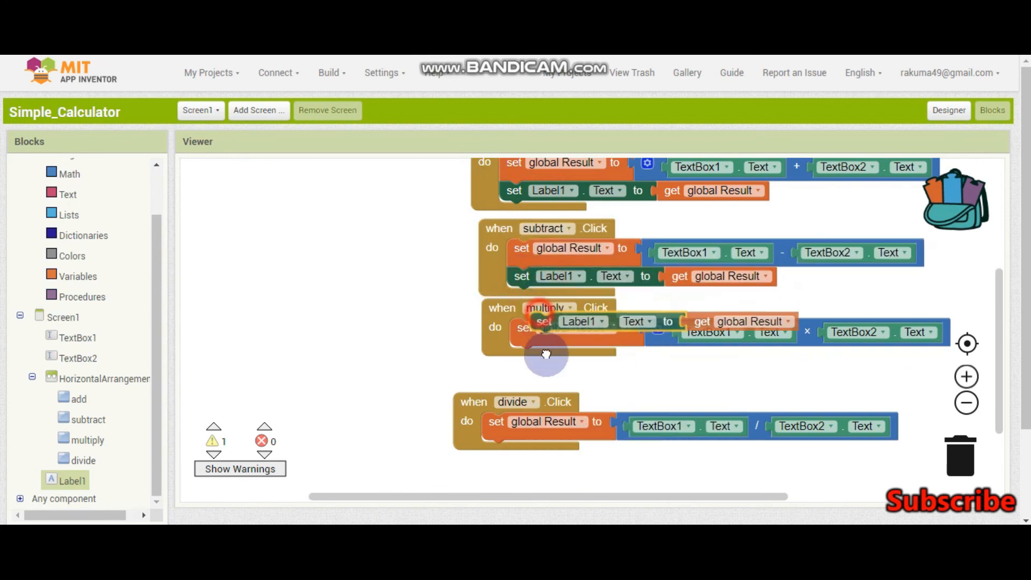
{"action": "right_click", "coordinate": [545, 322]}
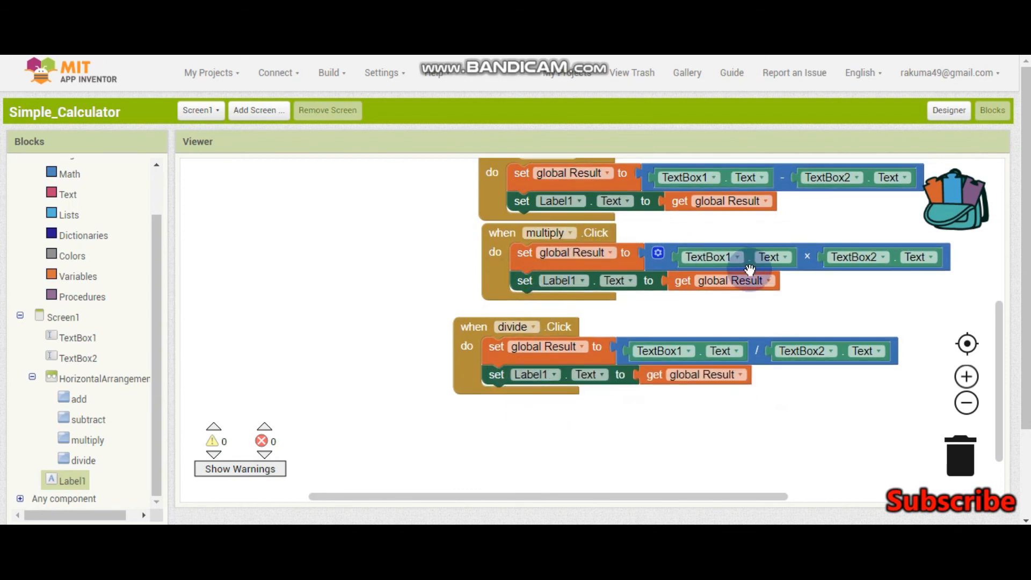
{"action": "left_click", "coordinate": [948, 110]}
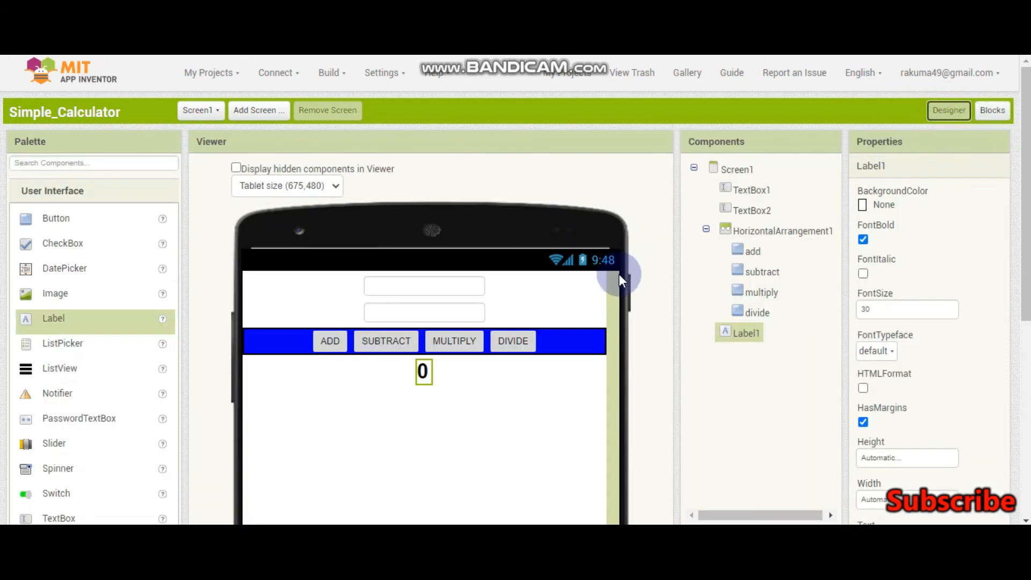
Enter 50 as the first number in the phone calculator.
{"action": "left_click", "coordinate": [992, 110]}
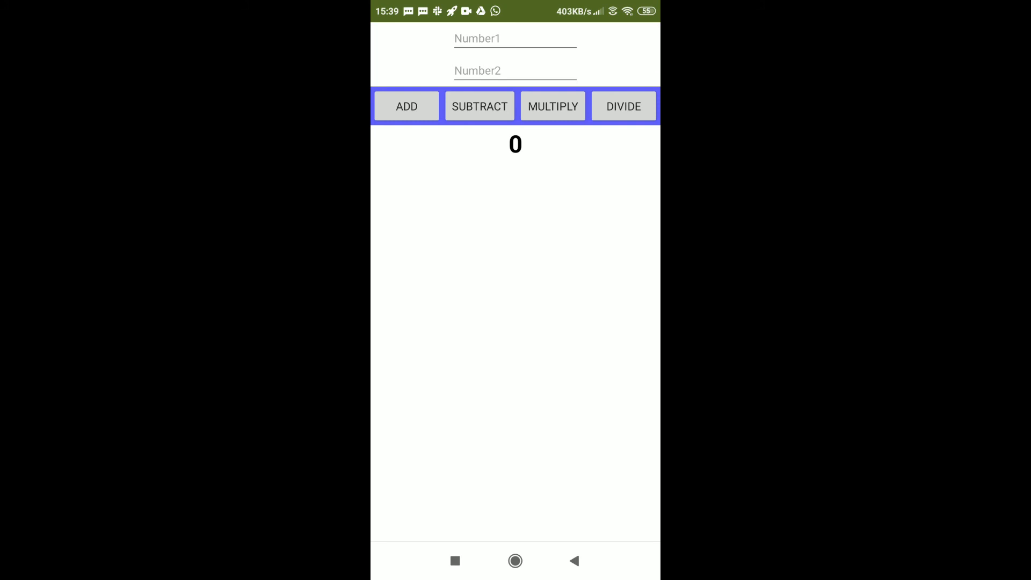
{"action": "left_click", "coordinate": [515, 38]}
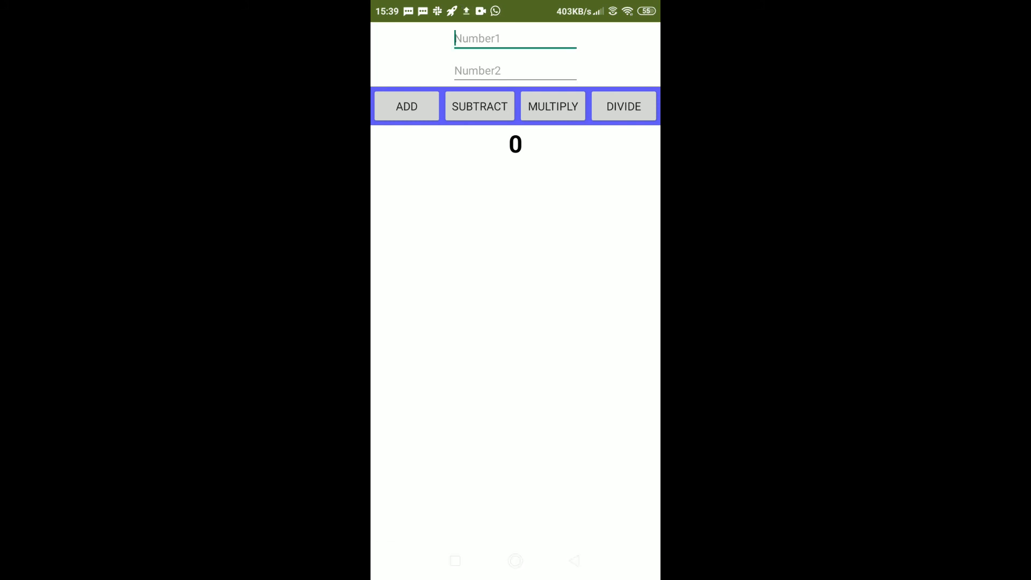
{"action": "left_click", "coordinate": [515, 38]}
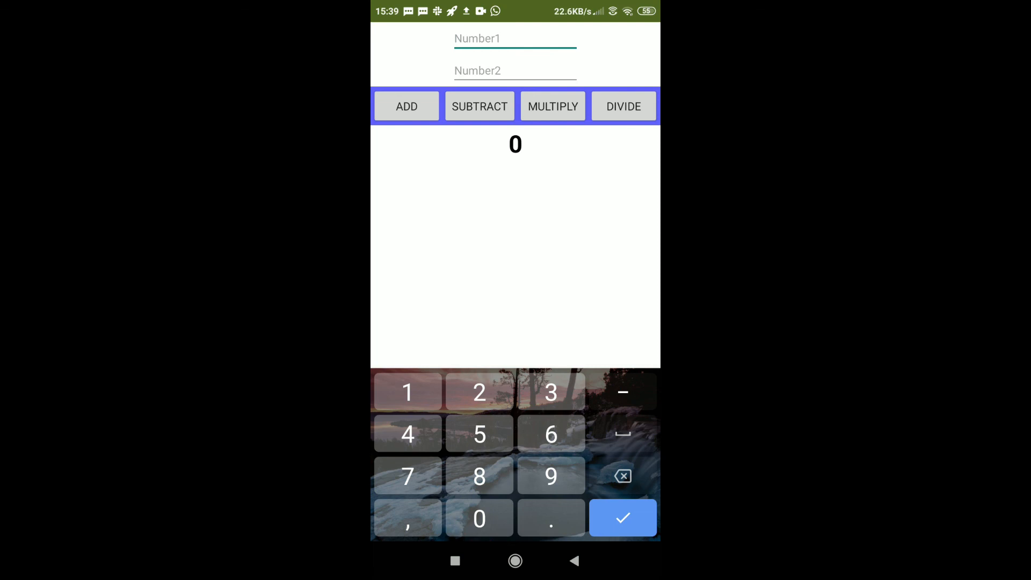
{"action": "type", "text": "20"}
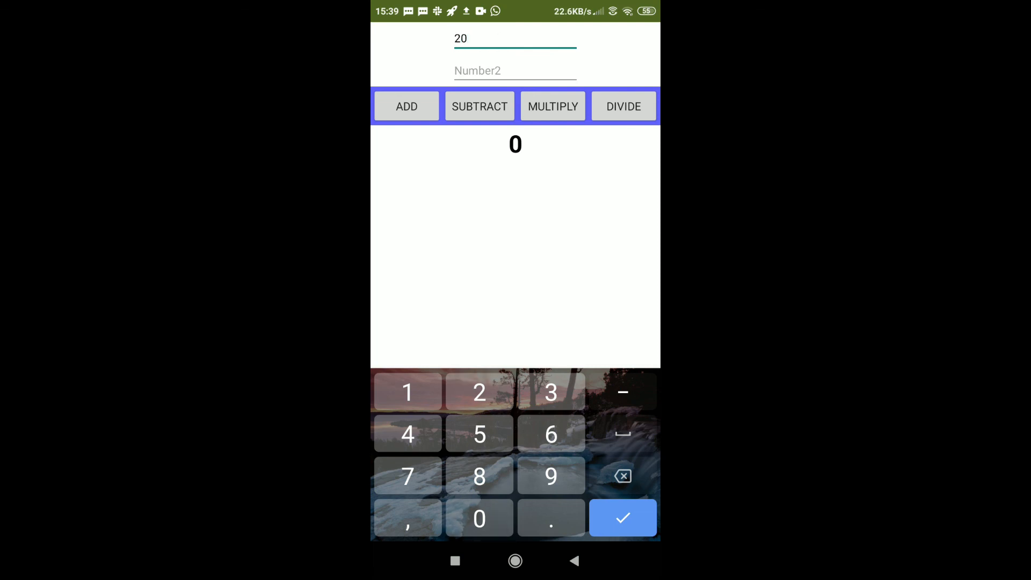
{"action": "type", "text": "50"}
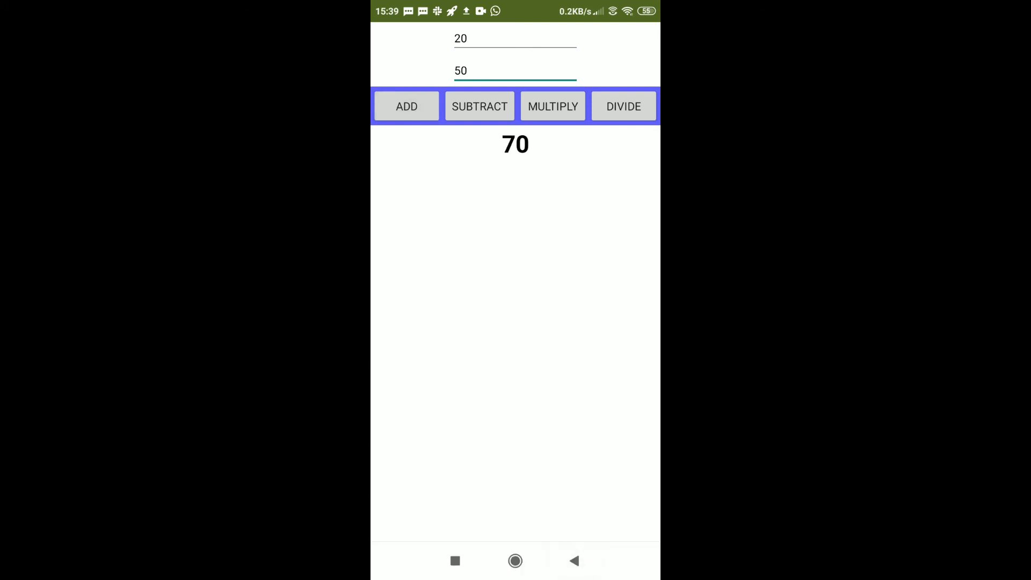
Enter 30 as the second number and check 50−30 = 20 and 50×30 = 1500.
{"action": "left_click", "coordinate": [515, 38]}
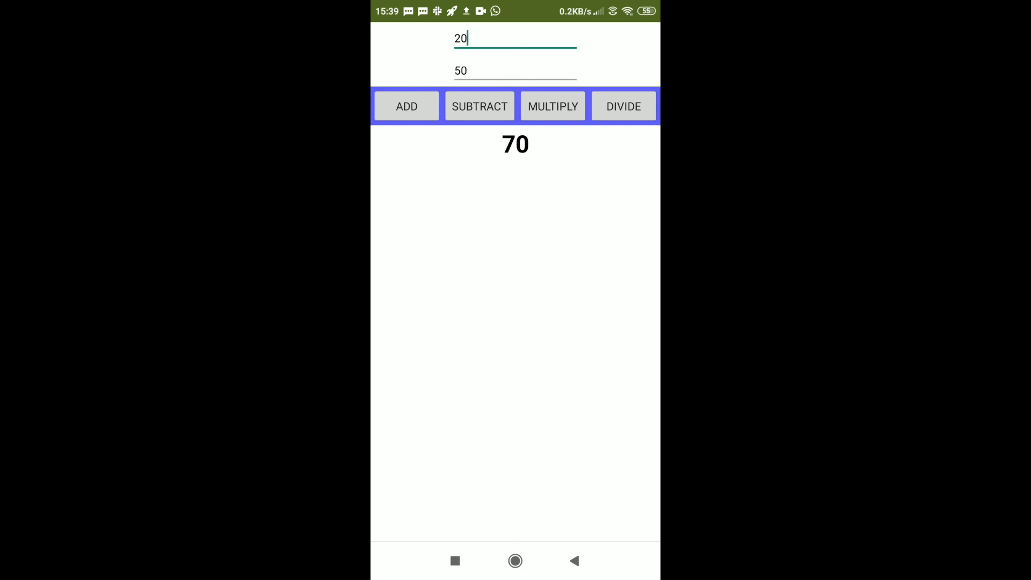
{"action": "left_click", "coordinate": [515, 38]}
{"action": "type", "text": "50"}
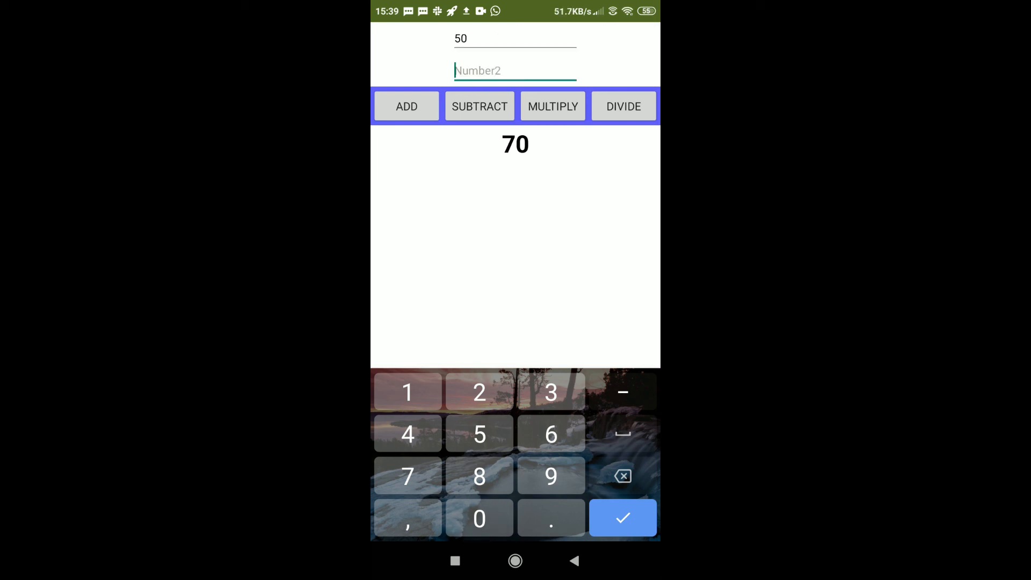
{"action": "type", "text": "30"}
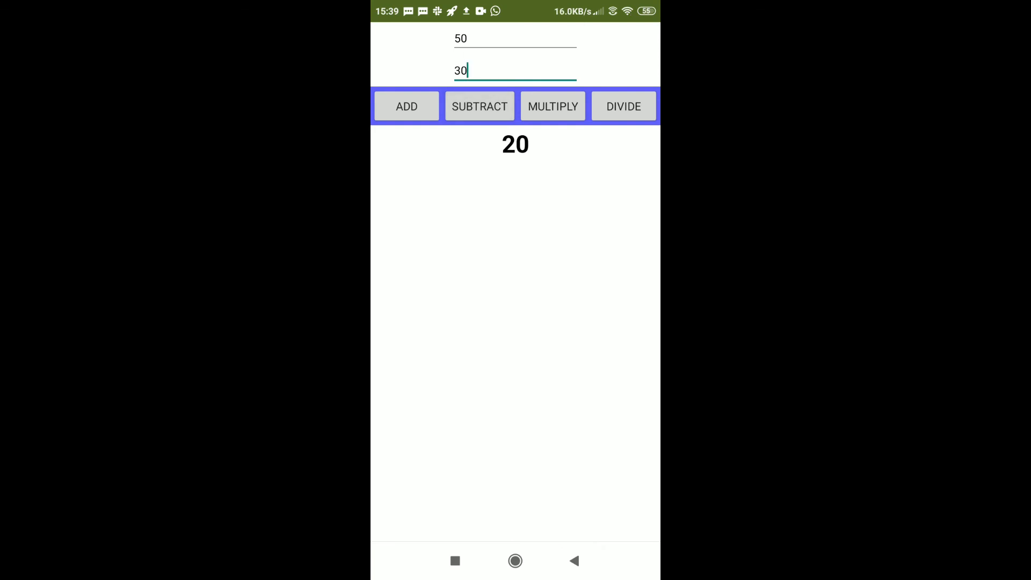
{"action": "left_click", "coordinate": [515, 38]}
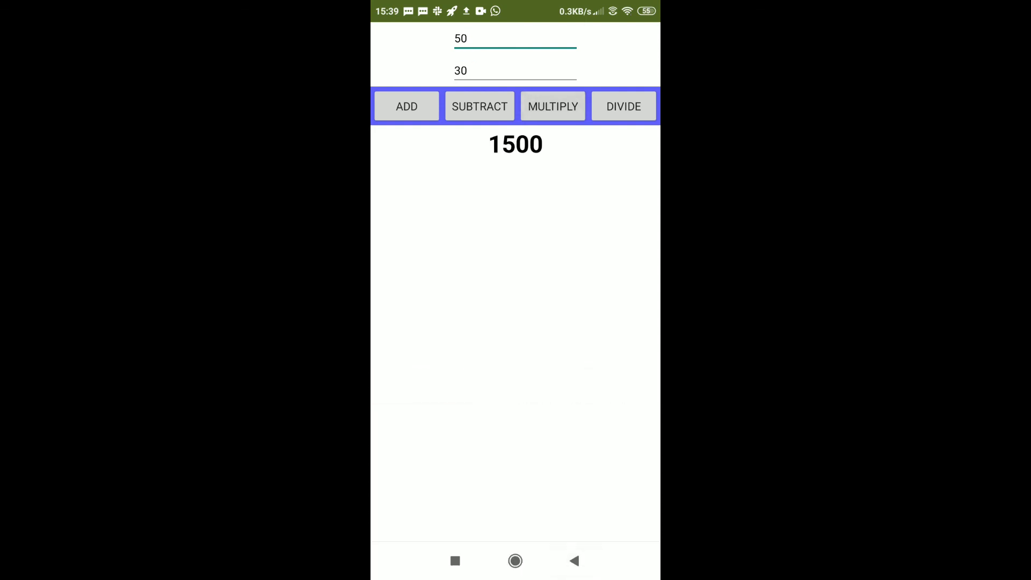
Test the calculator with 2 × 3 = 6 and 10 ÷ 2 = 5.
{"action": "left_click", "coordinate": [514, 38]}
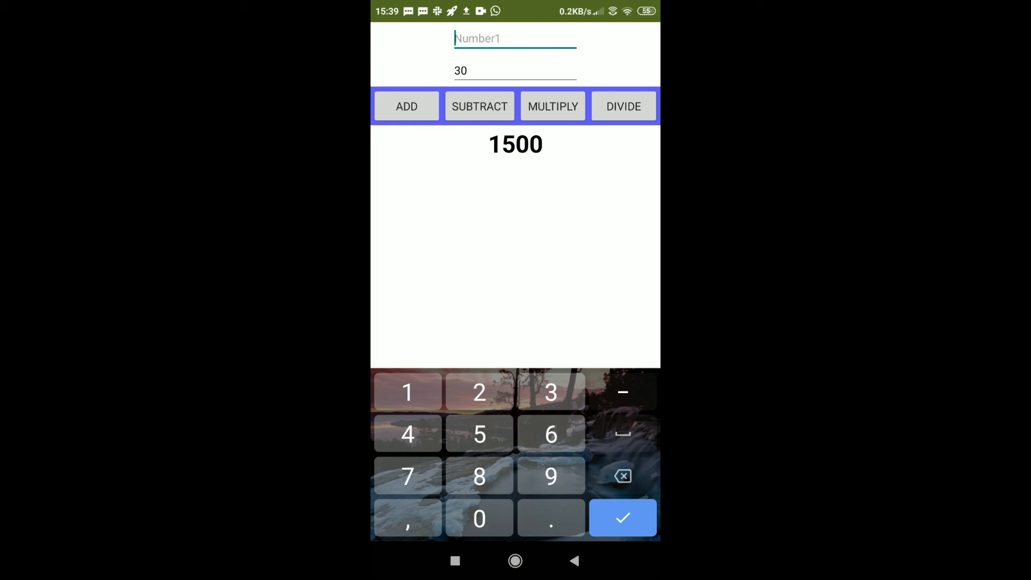
{"action": "type", "text": "2"}
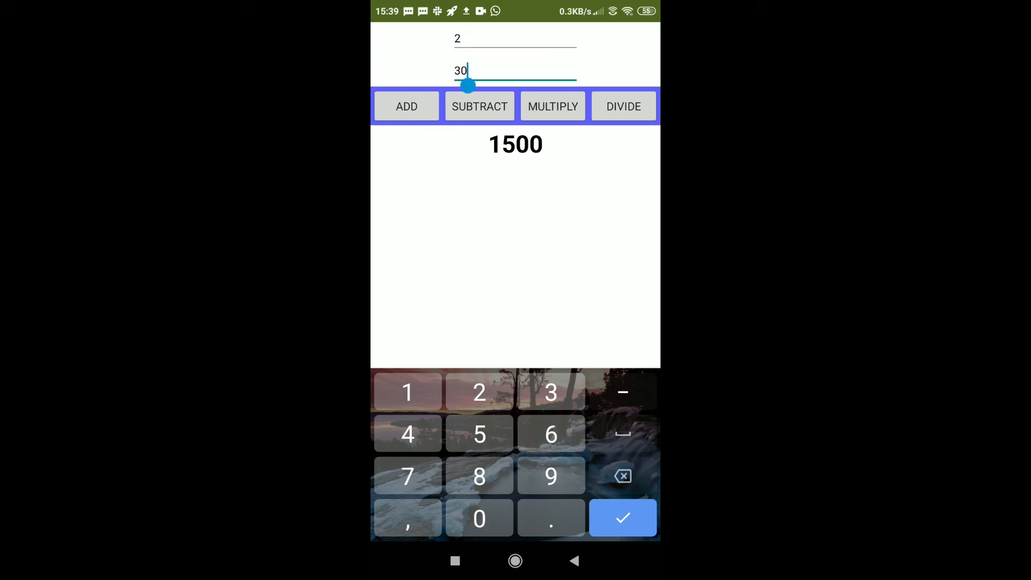
{"action": "left_click", "coordinate": [621, 518]}
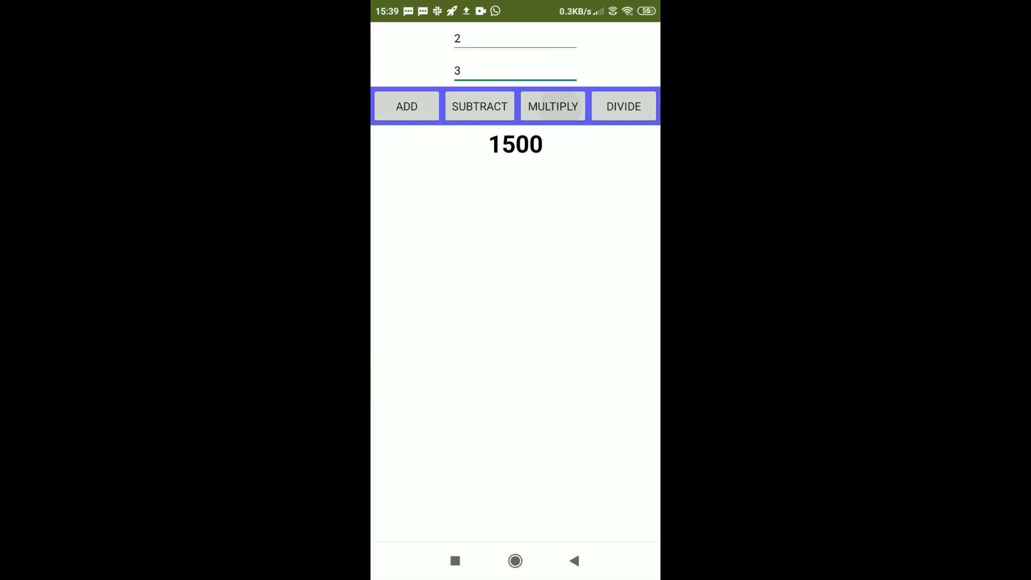
{"action": "left_click", "coordinate": [515, 38]}
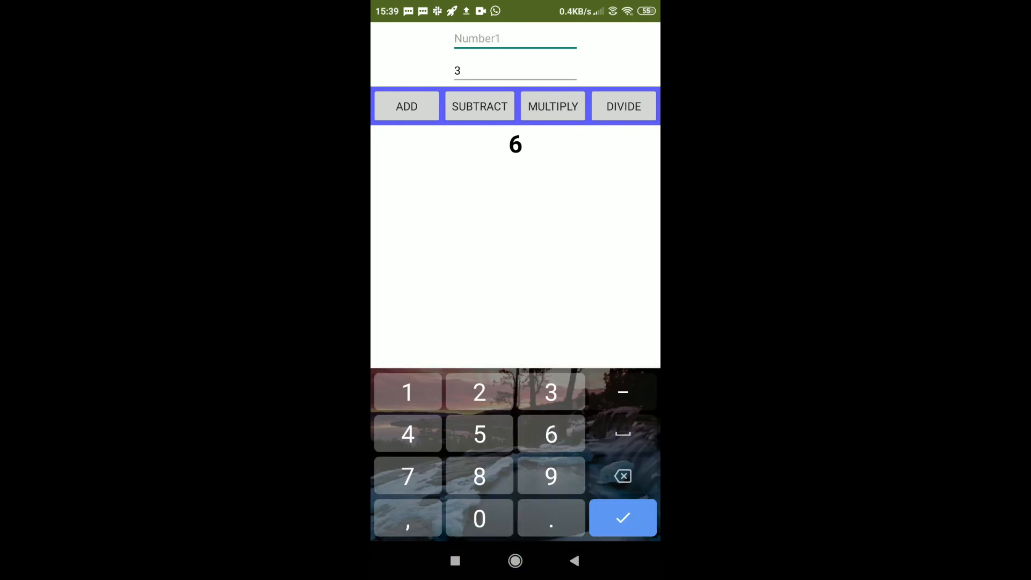
{"action": "type", "text": "10"}
{"action": "left_click", "coordinate": [515, 71]}
{"action": "type", "text": "2"}
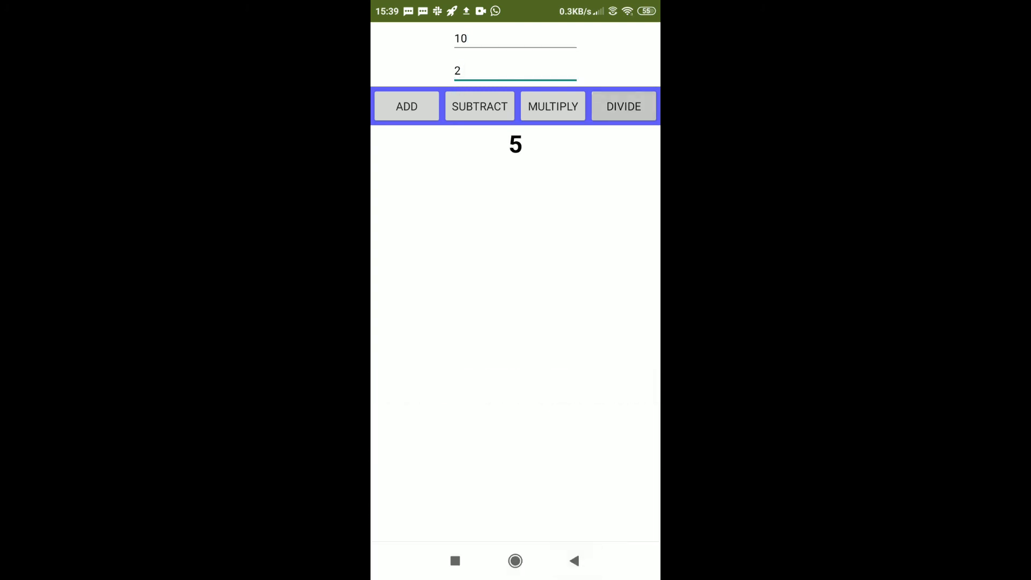
{"action": "left_click", "coordinate": [515, 71]}
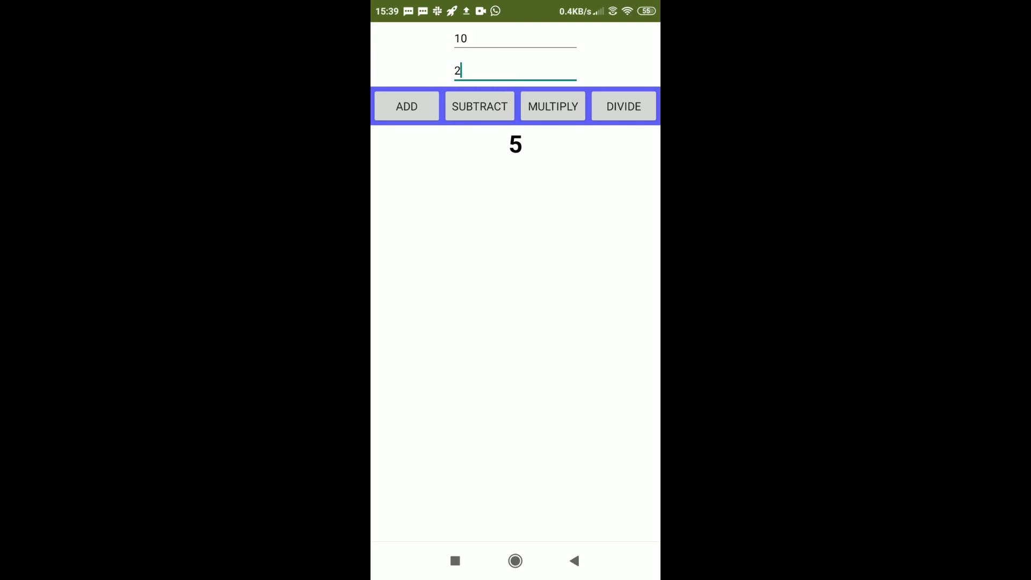